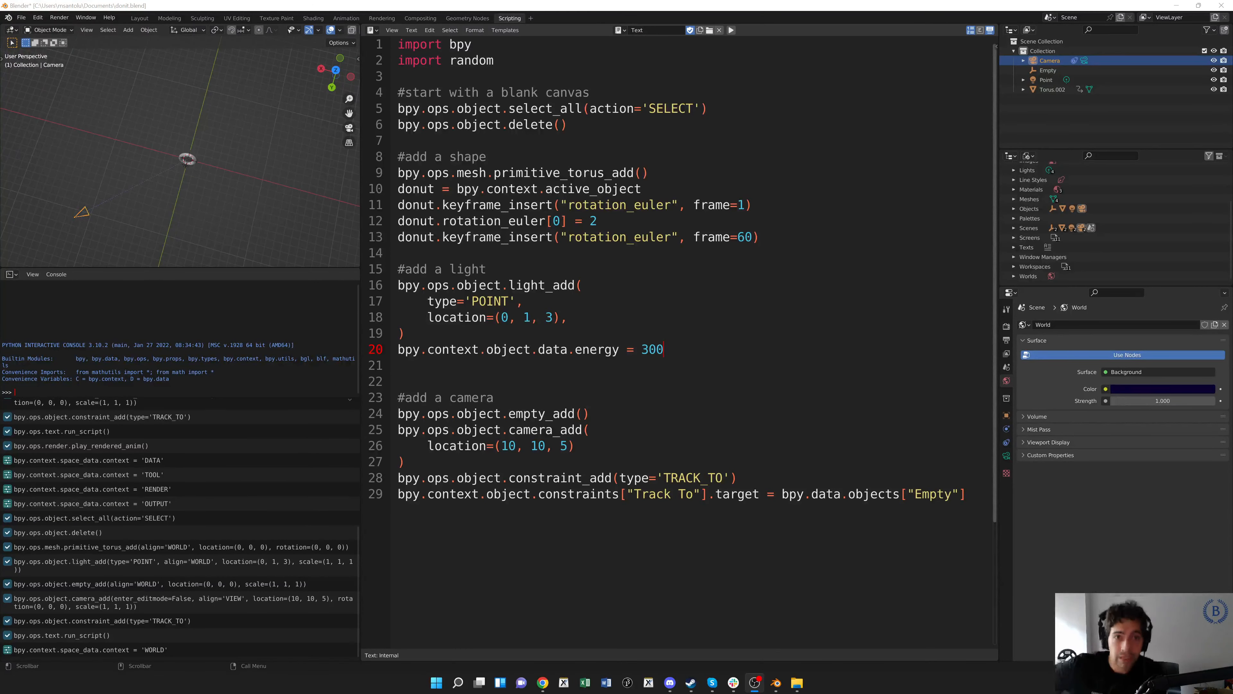
Run the donut script again to rebuild the torus, light, empty and camera.
click(404, 76)
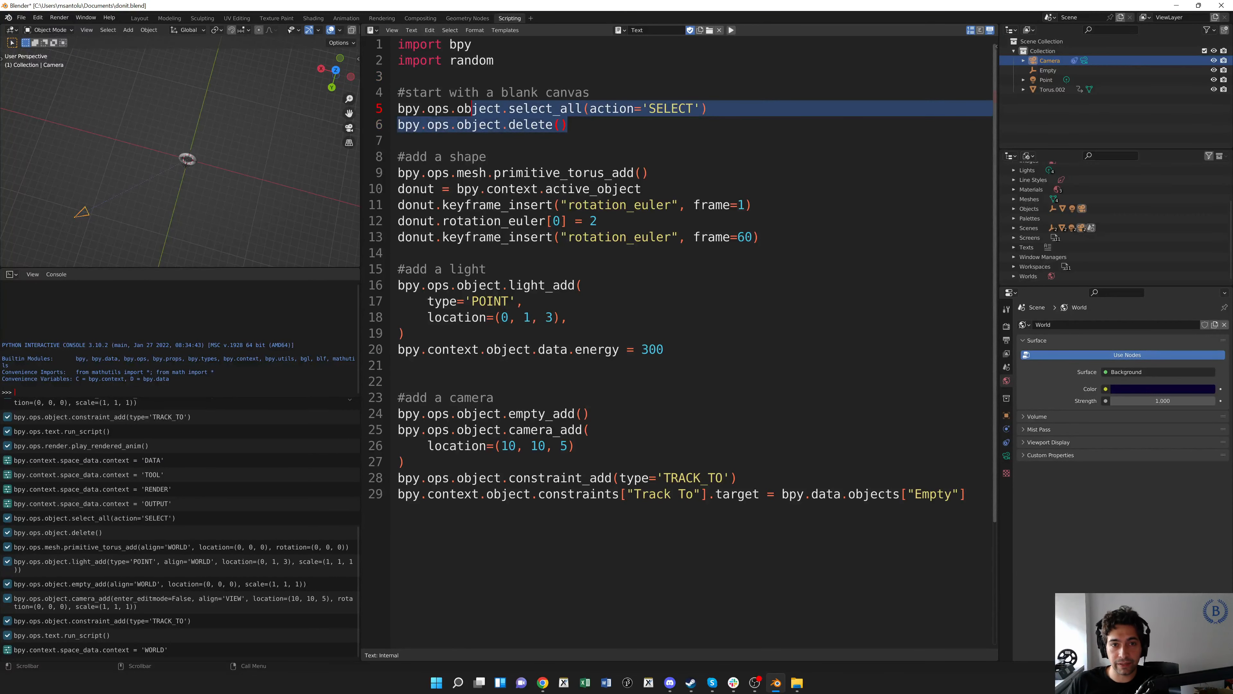
click(445, 157)
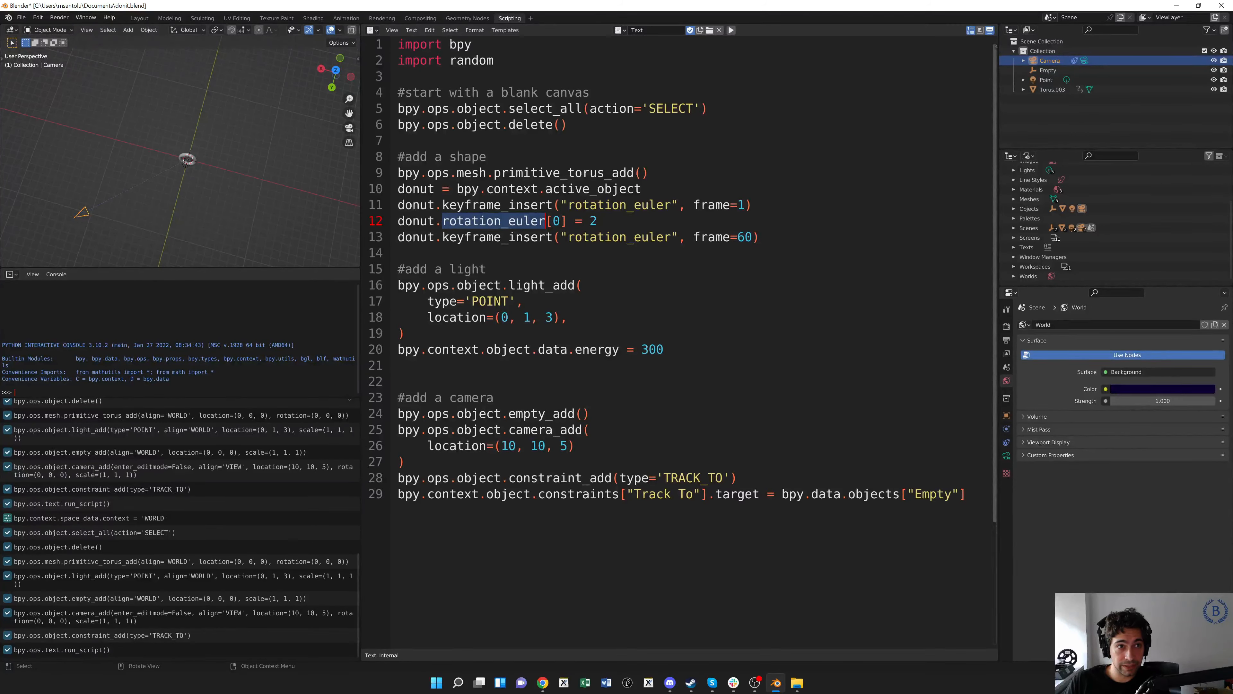
click(730, 30)
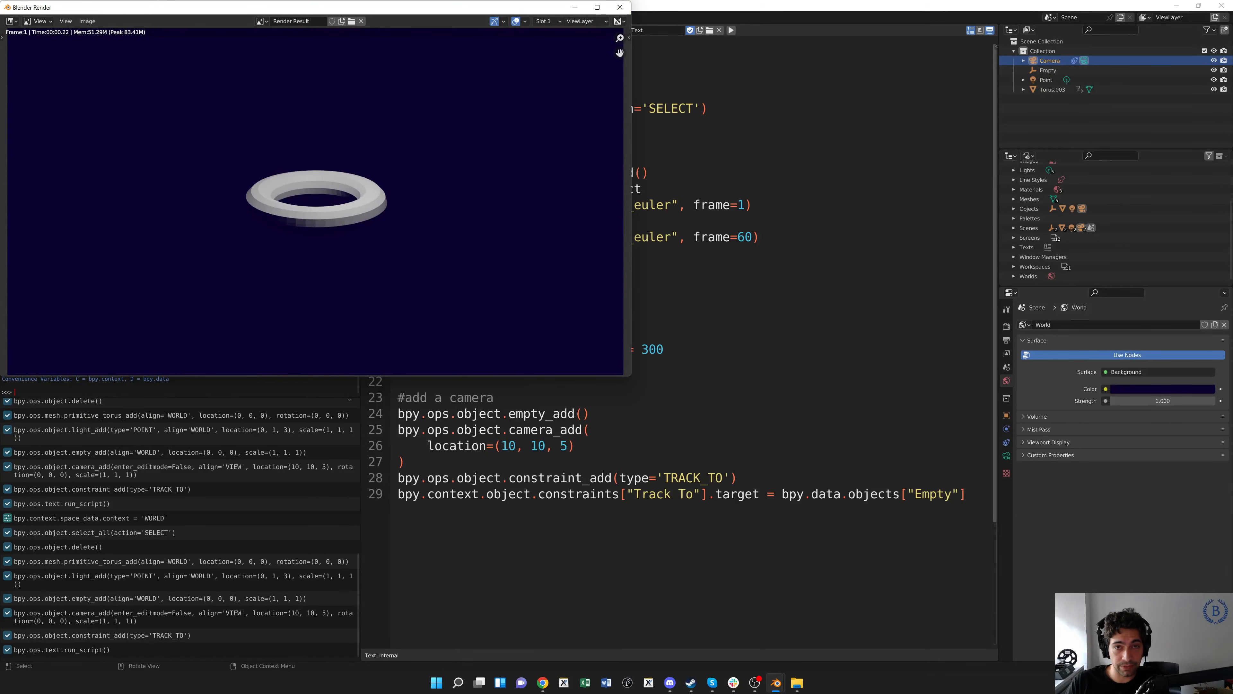
click(620, 7)
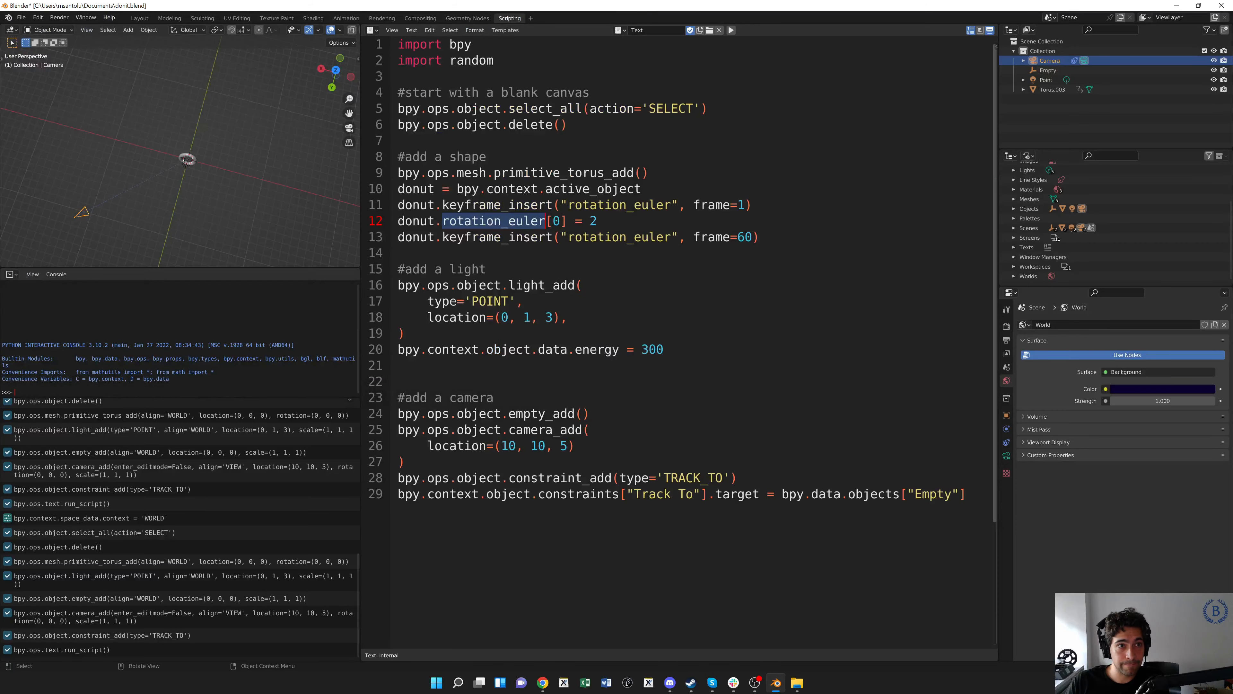
Render the whole torus animation to PNG frames in /tmp.
click(58, 18)
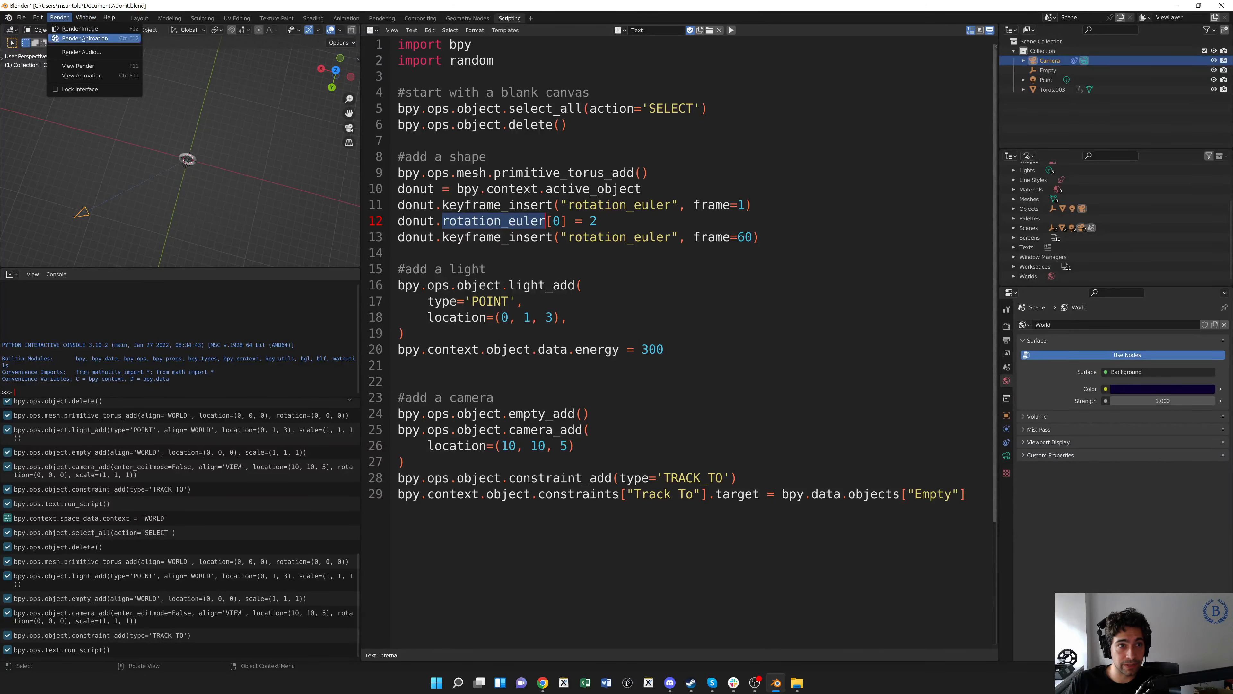
click(79, 38)
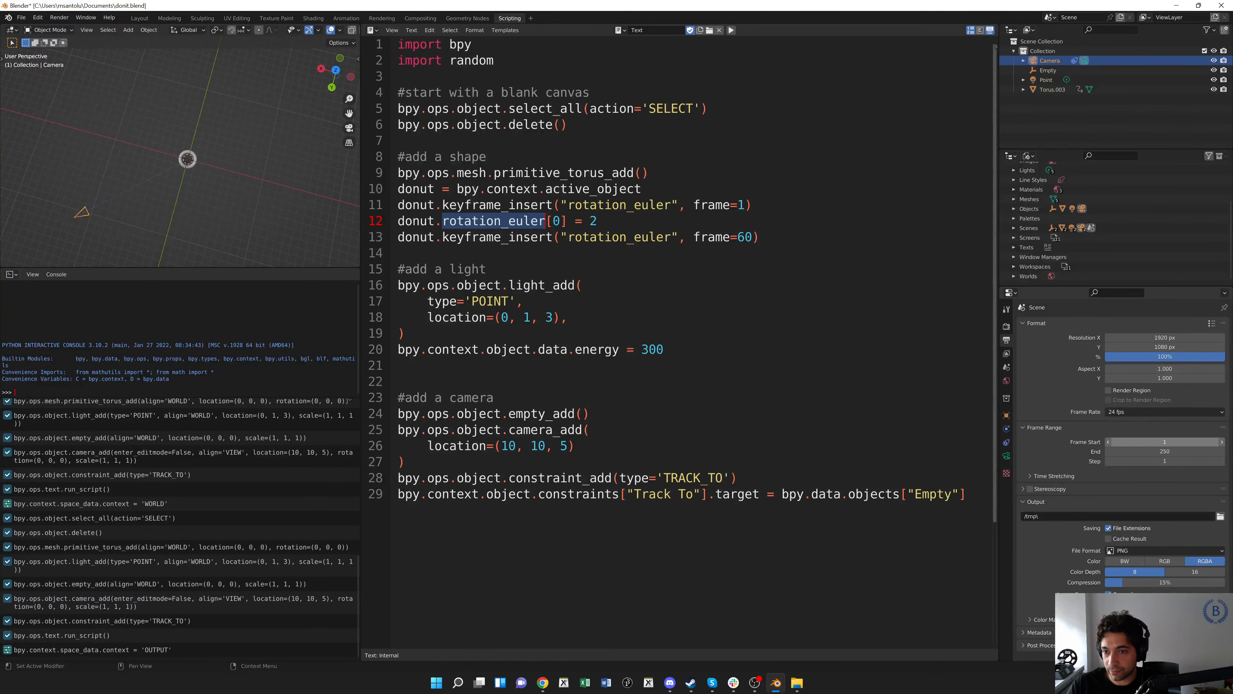
mouse_move(1164, 451)
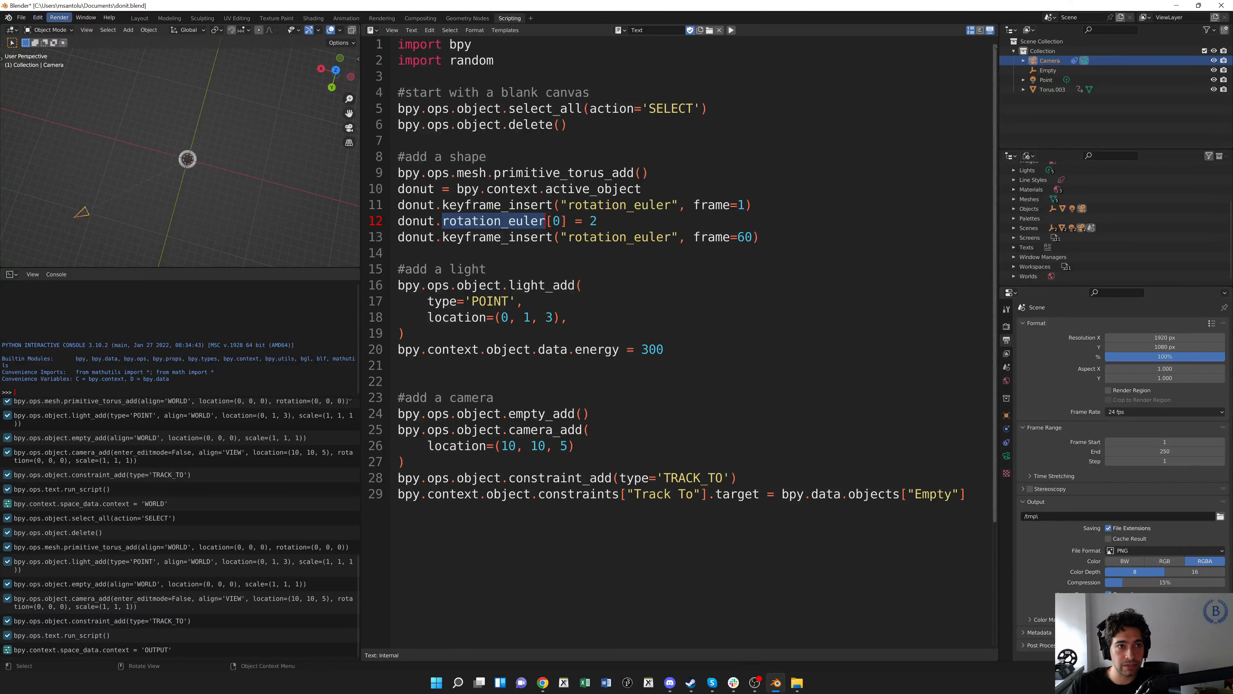
click(59, 18)
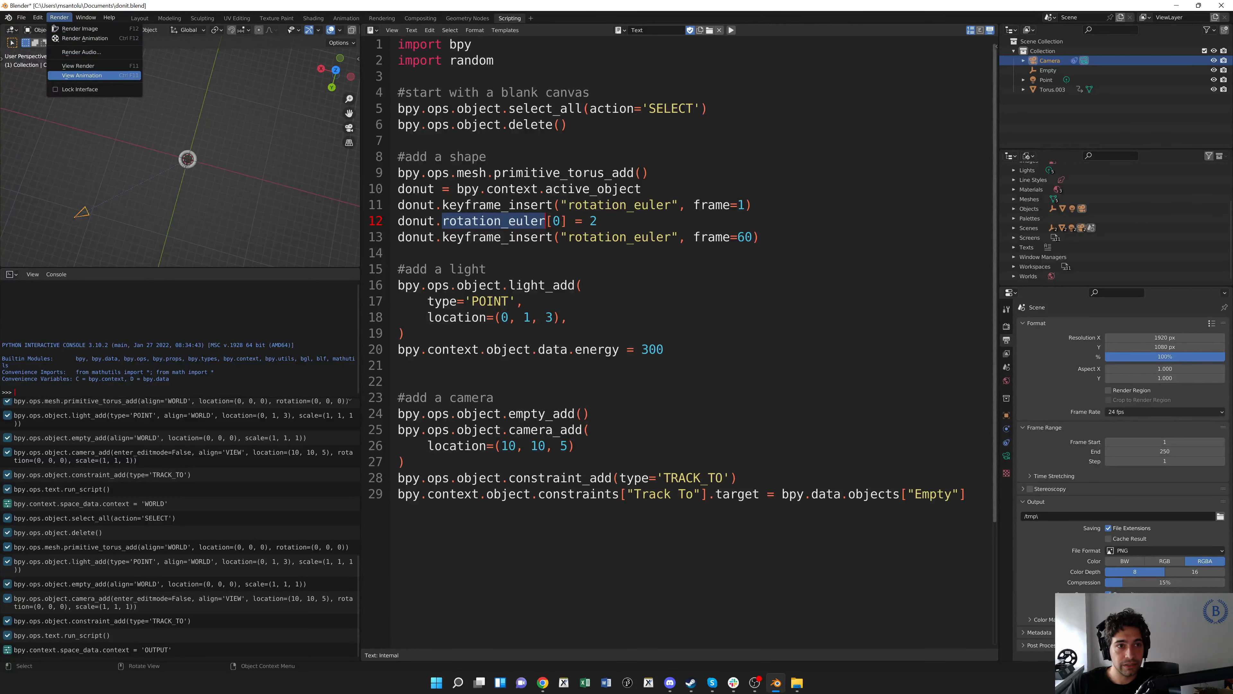
click(81, 76)
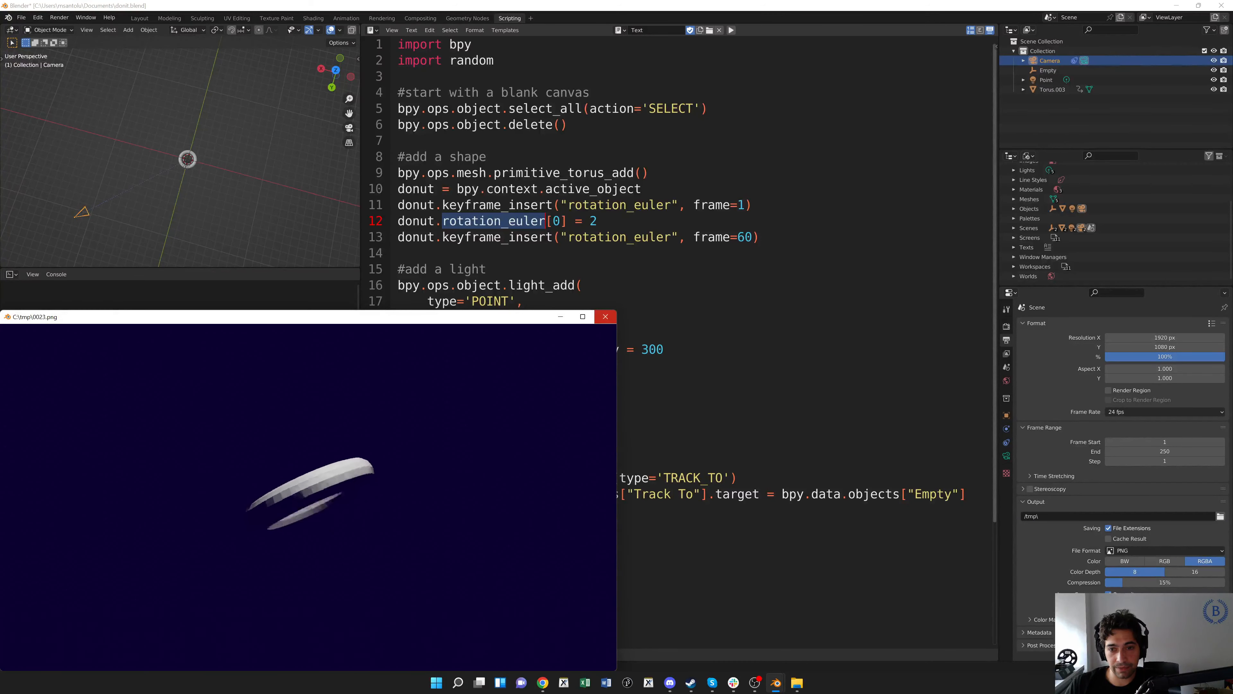
click(605, 316)
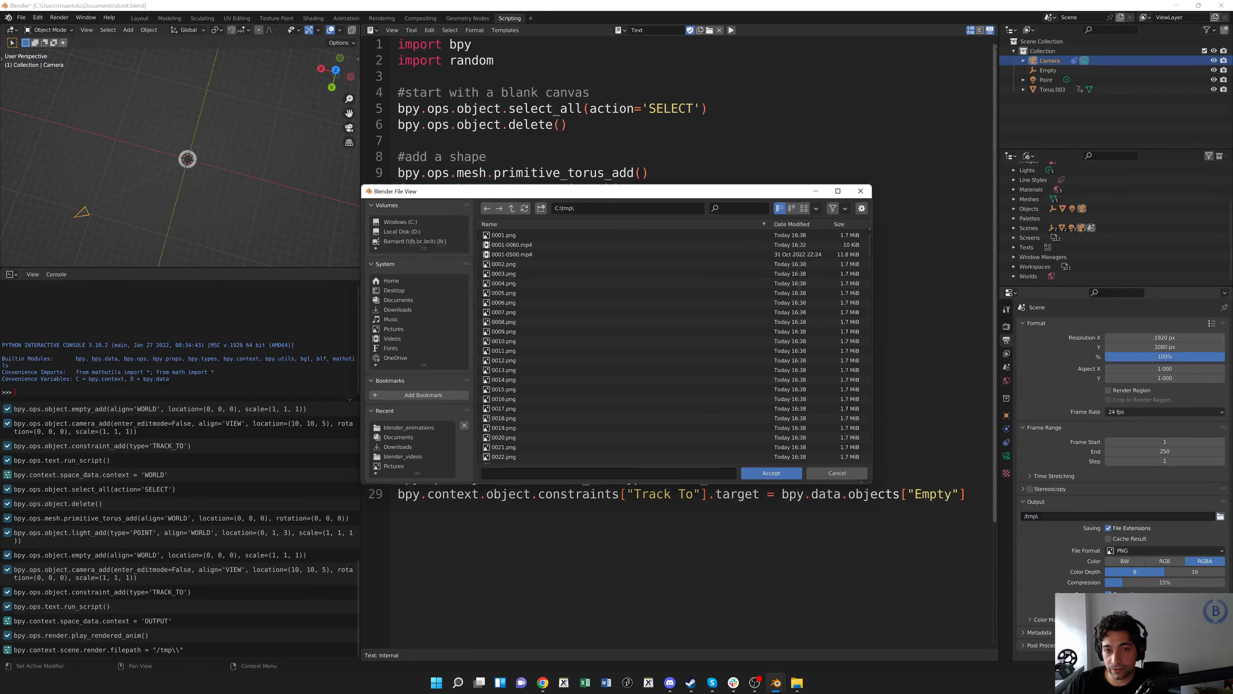
Browse the render output path to Videos/blender_animations.
click(504, 263)
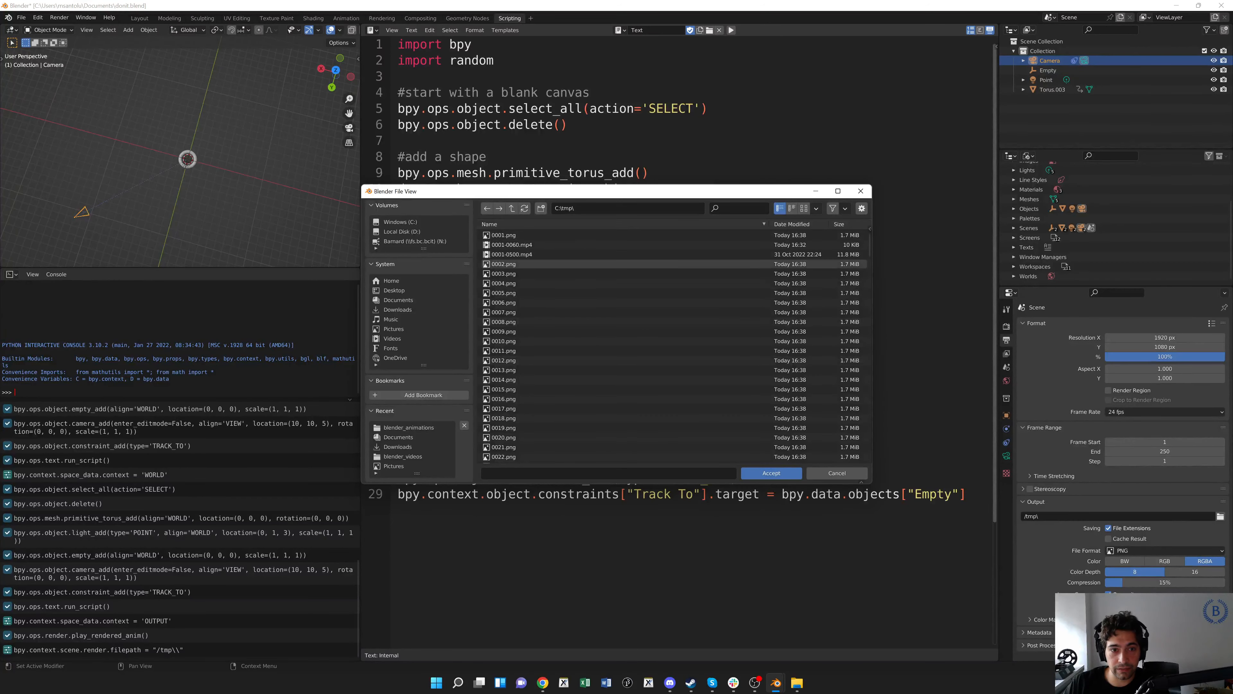
click(393, 338)
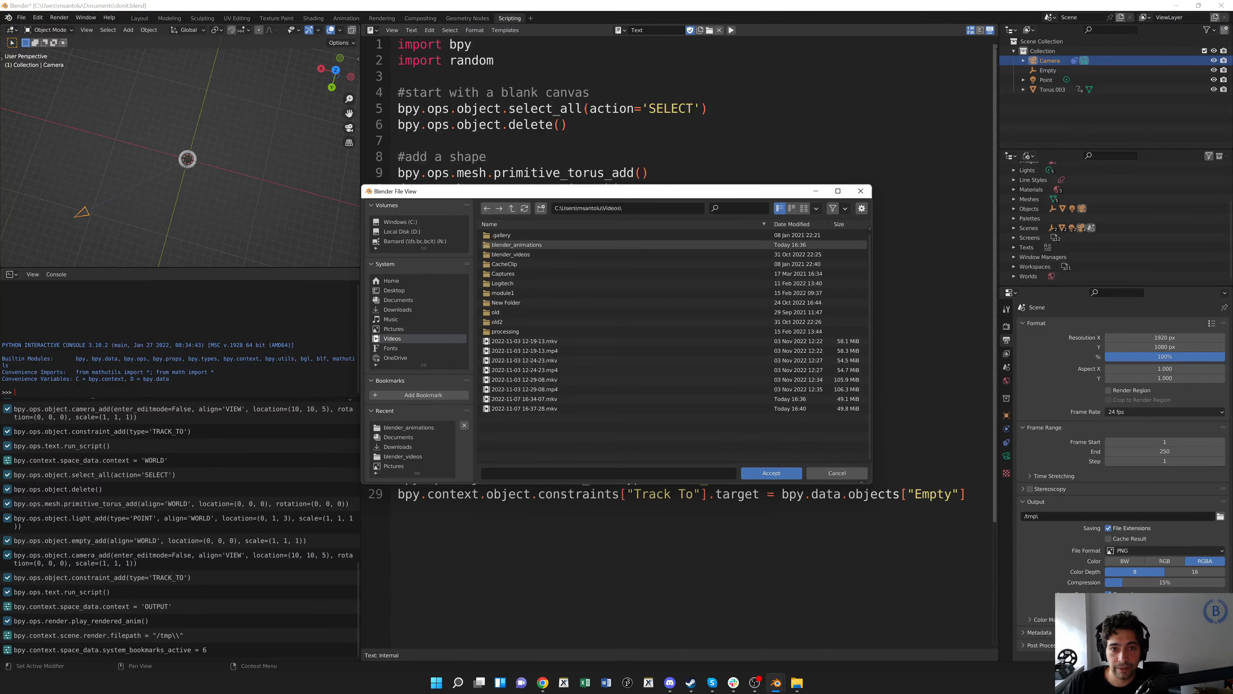
double_click(516, 244)
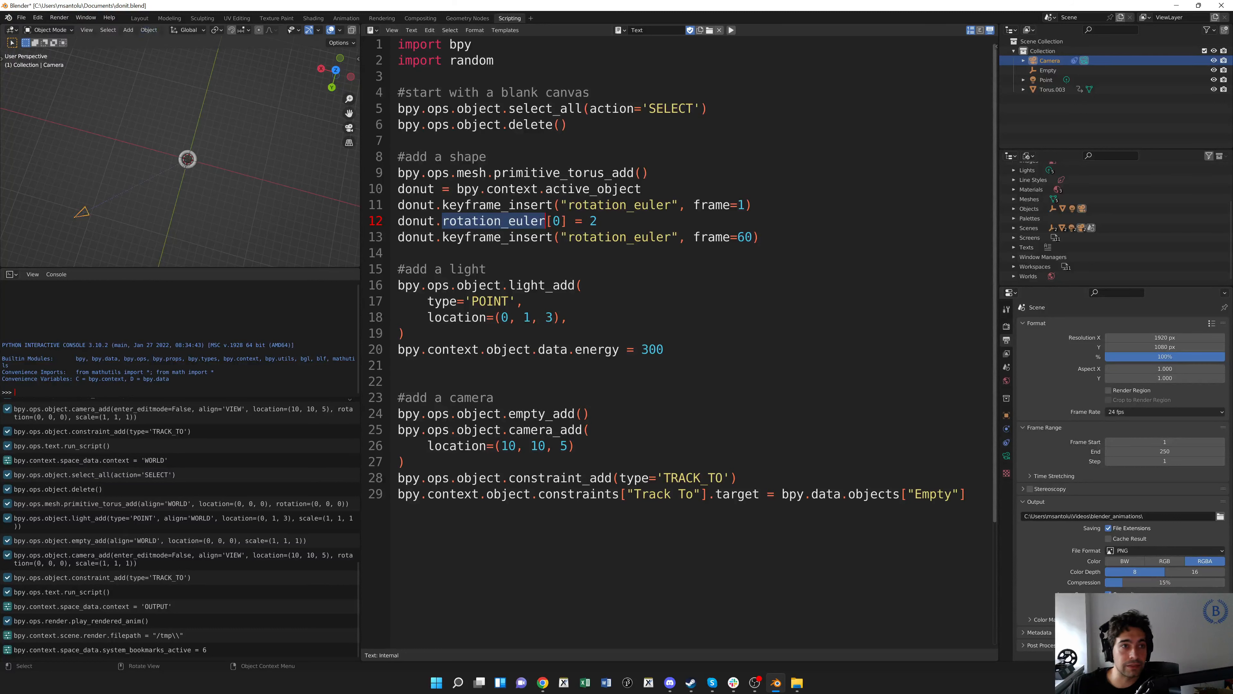
End the animation at frame 60 and render its frames into blender_animations.
click(58, 18)
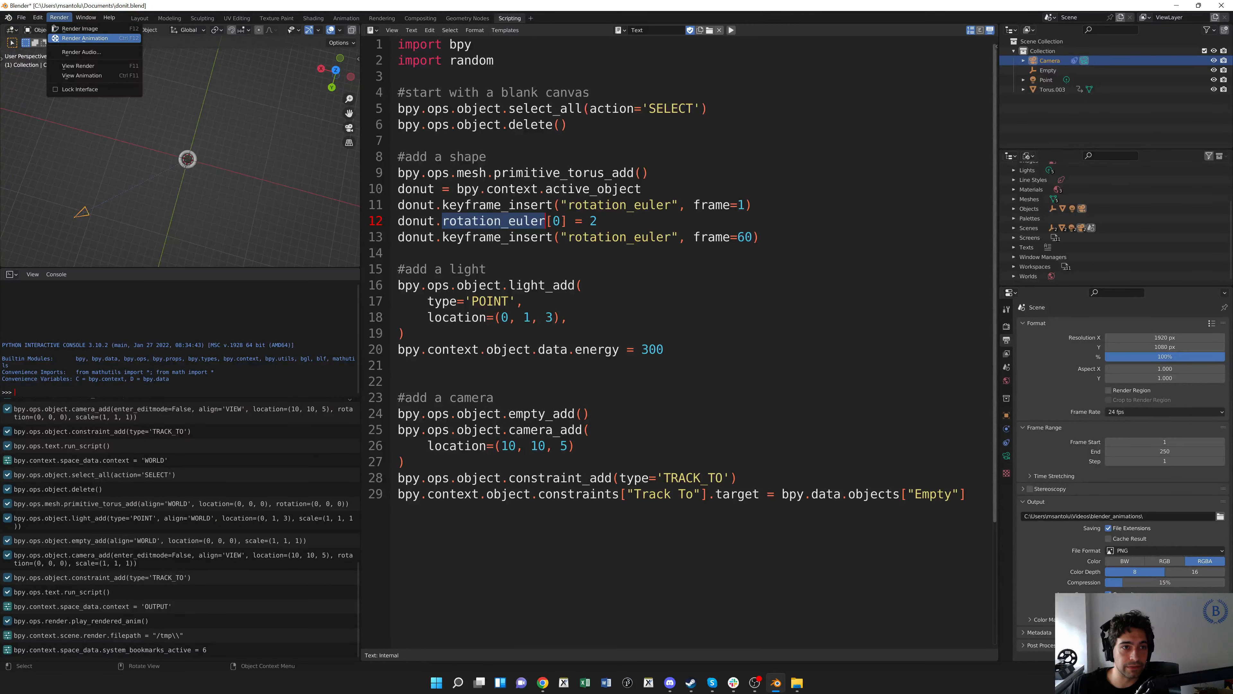
click(83, 37)
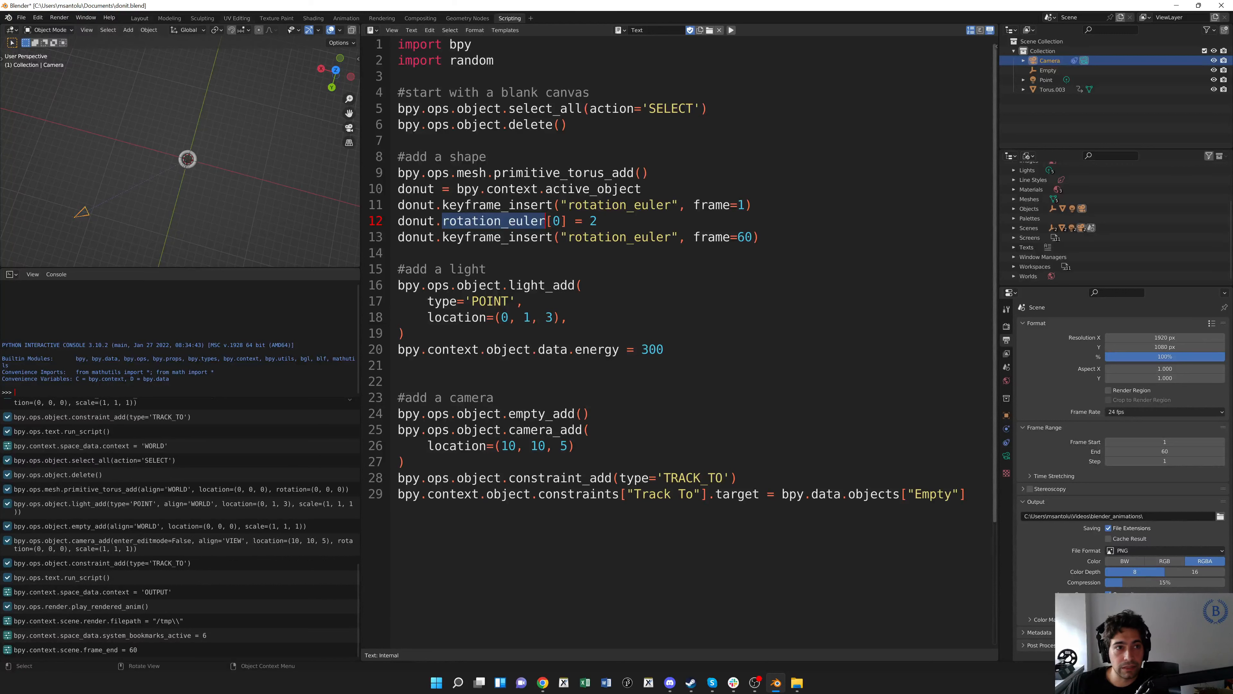
click(58, 18)
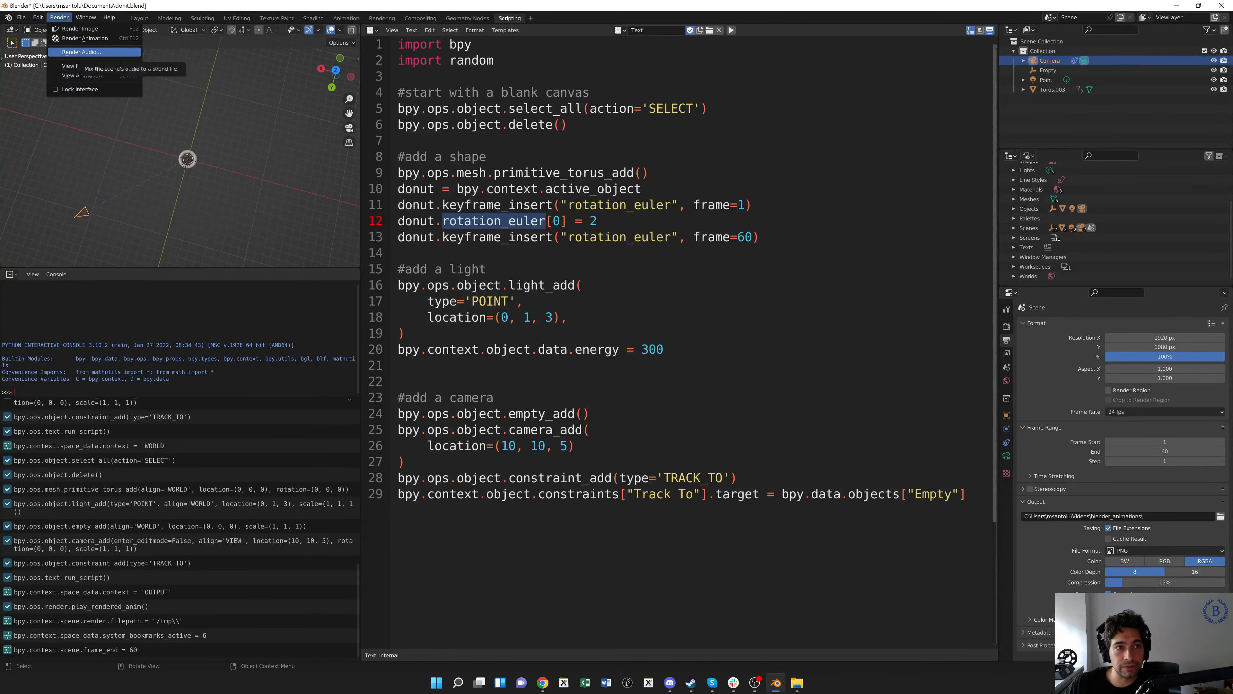
click(79, 28)
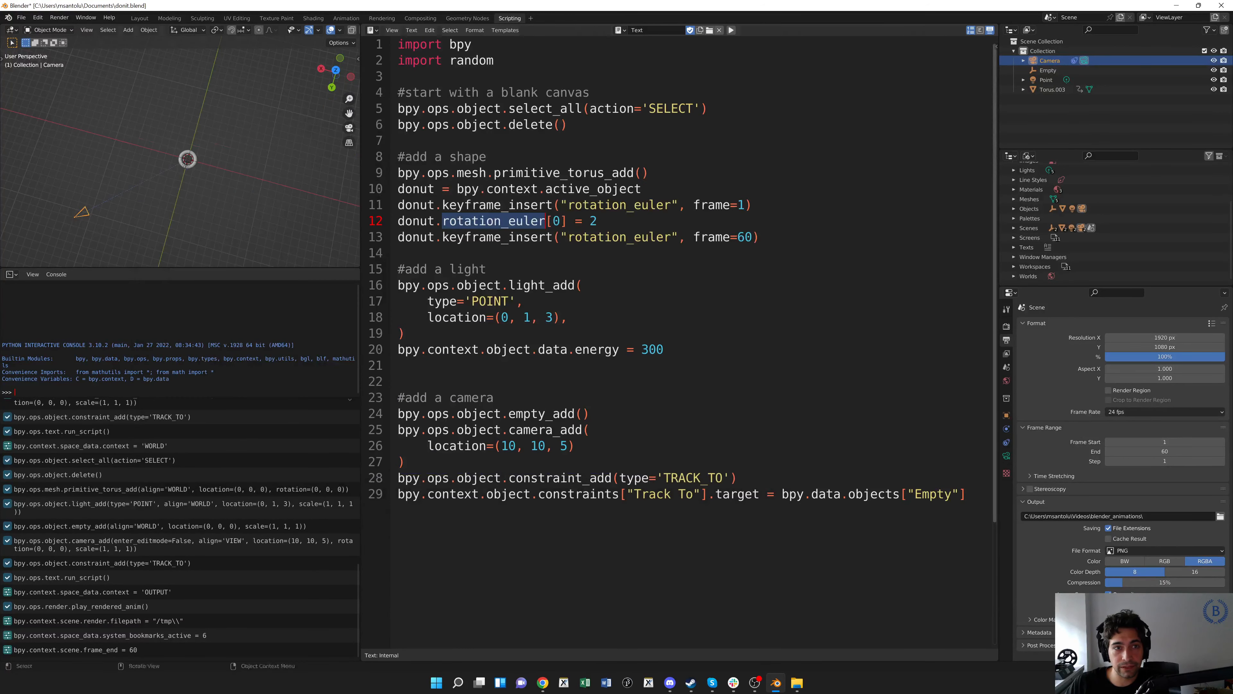
click(59, 17)
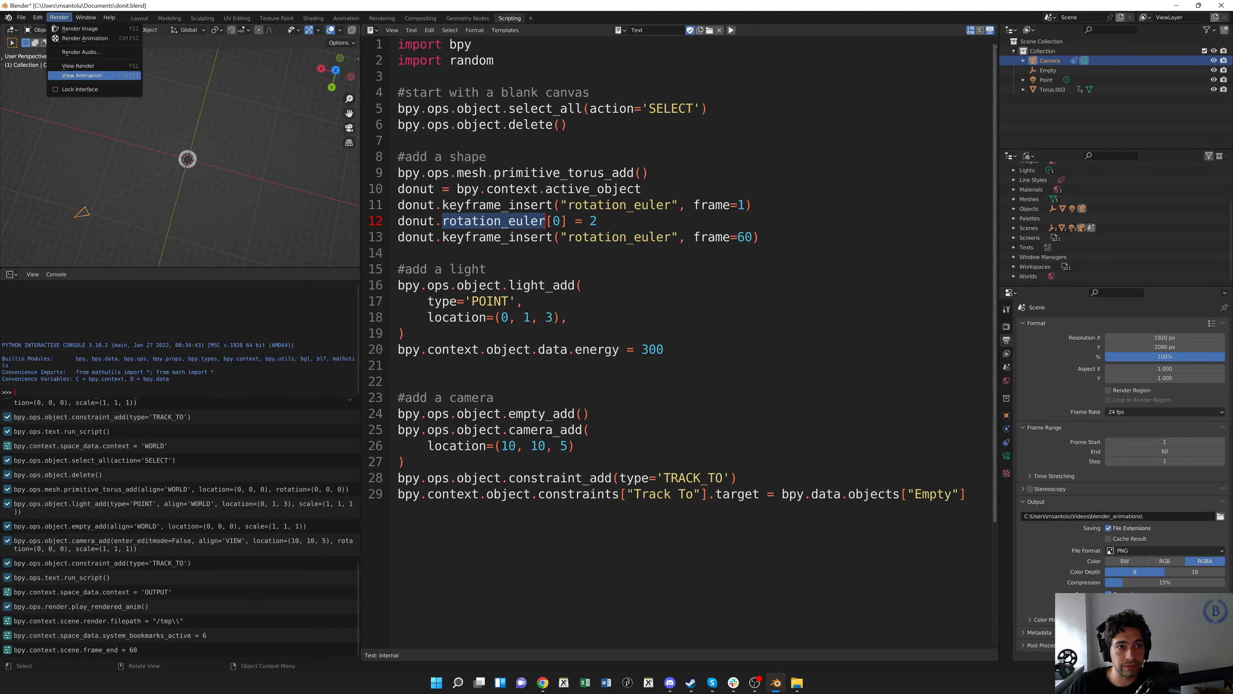
click(81, 74)
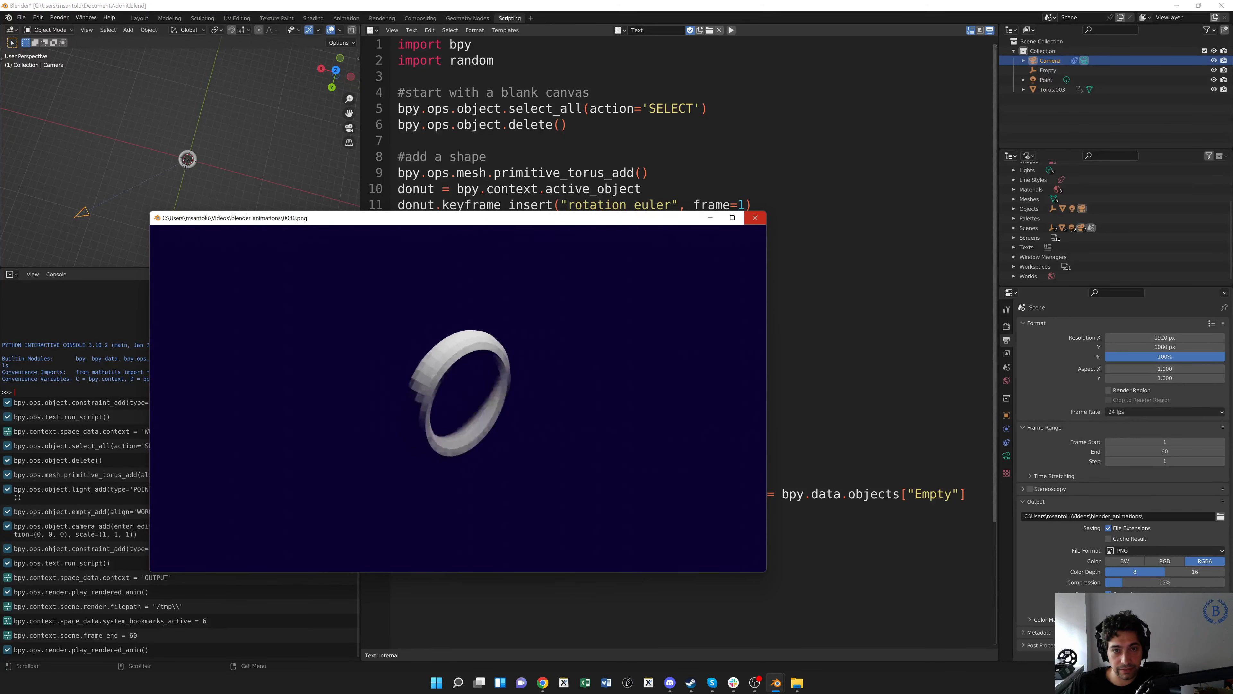
click(754, 218)
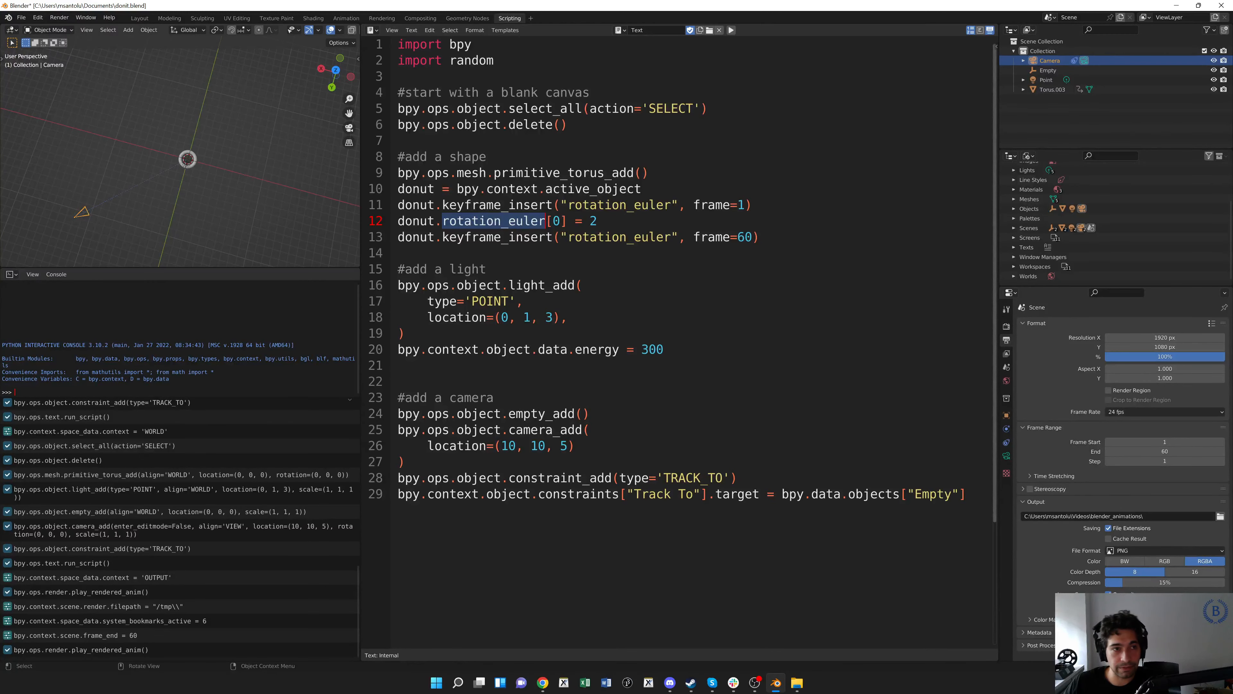
Start a new Video Editing project with an empty sequencer.
click(21, 17)
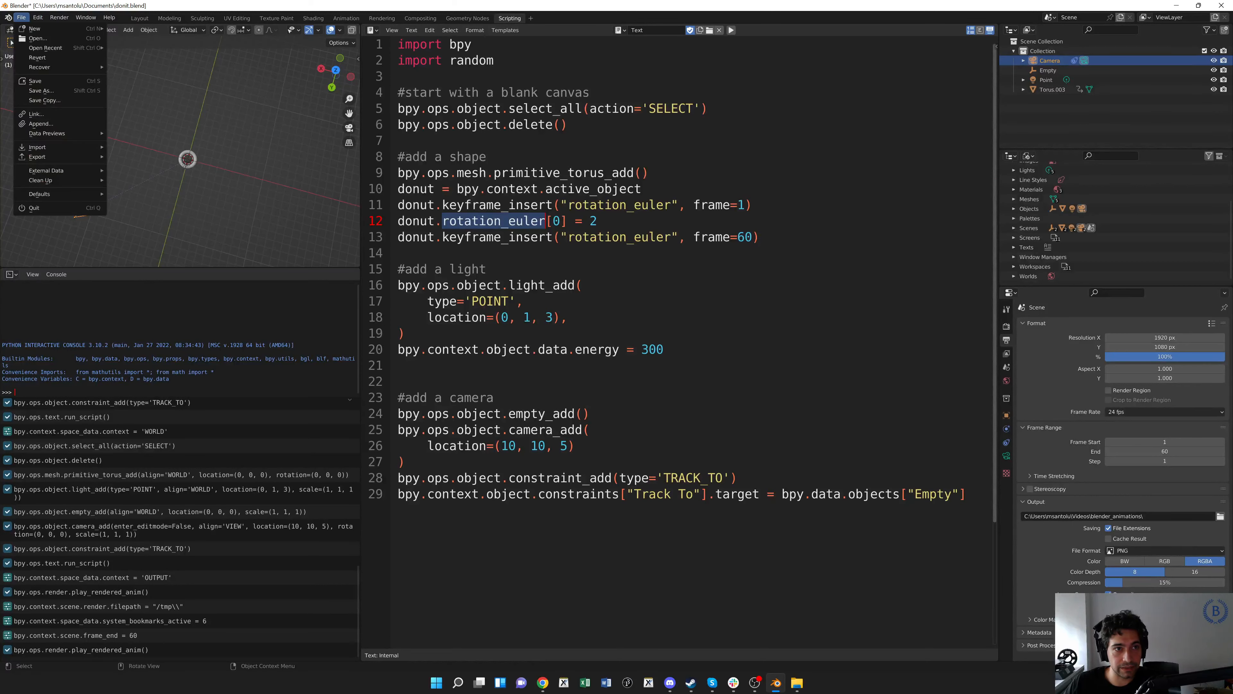
mouse_move(34, 81)
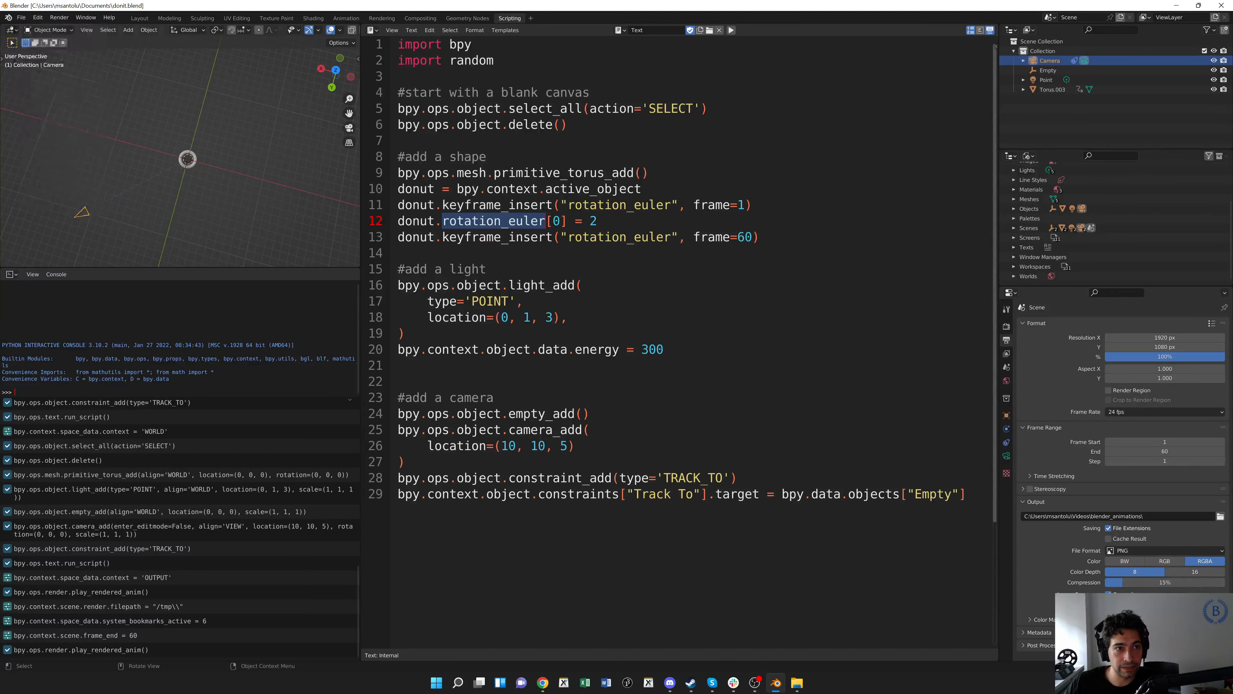
click(22, 18)
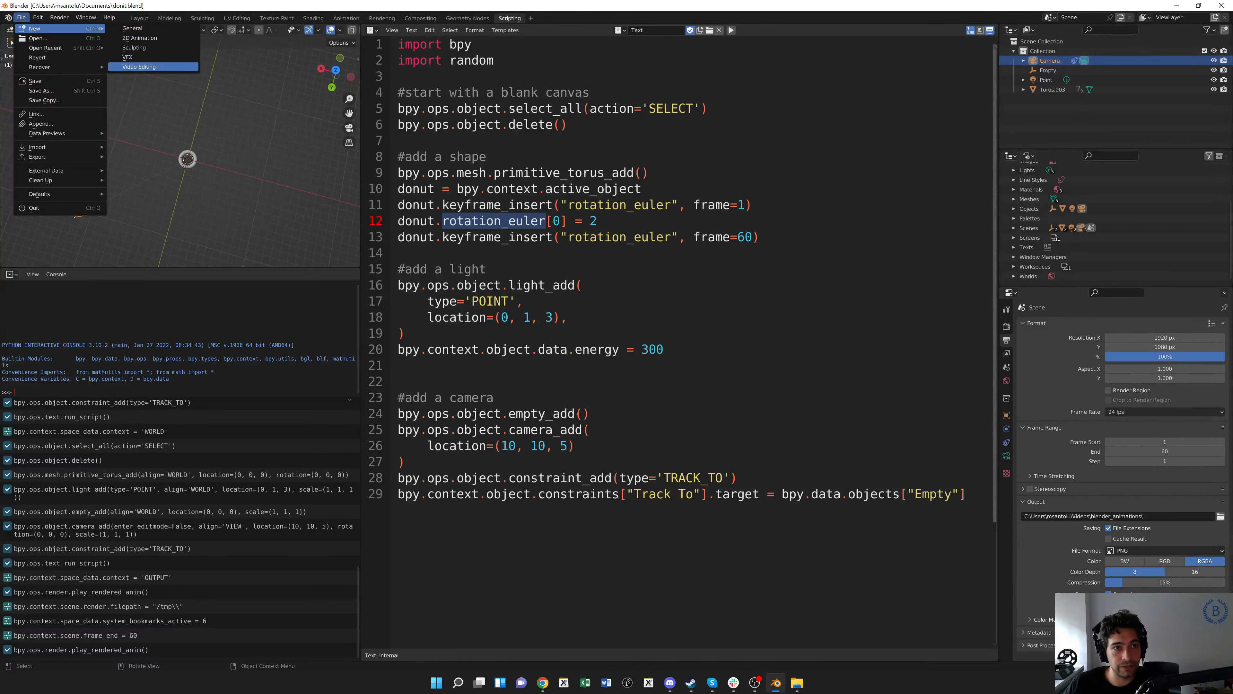
mouse_move(34, 28)
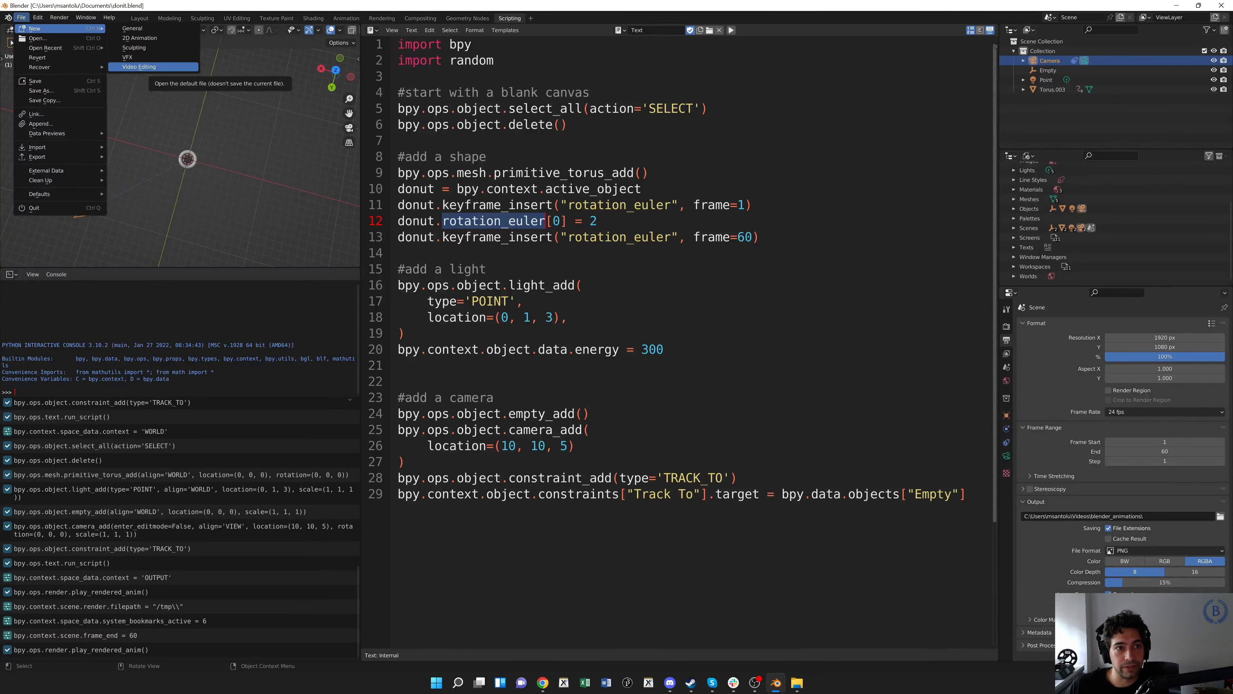
click(139, 66)
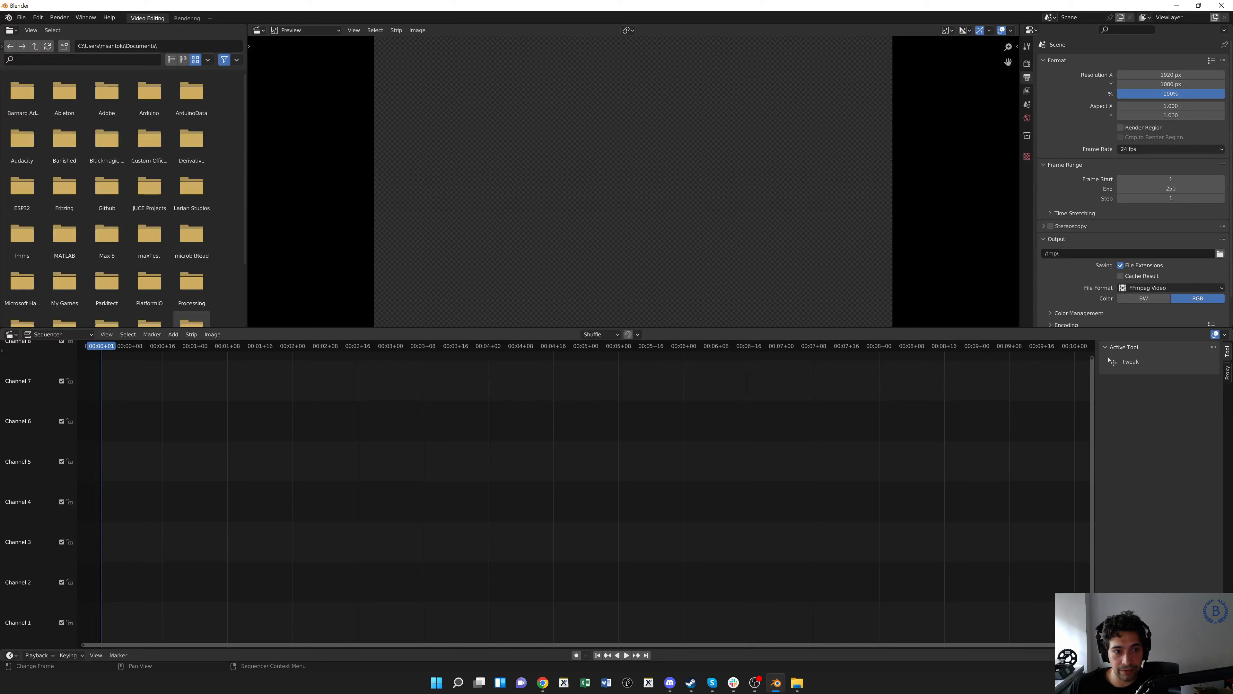
mouse_move(172, 333)
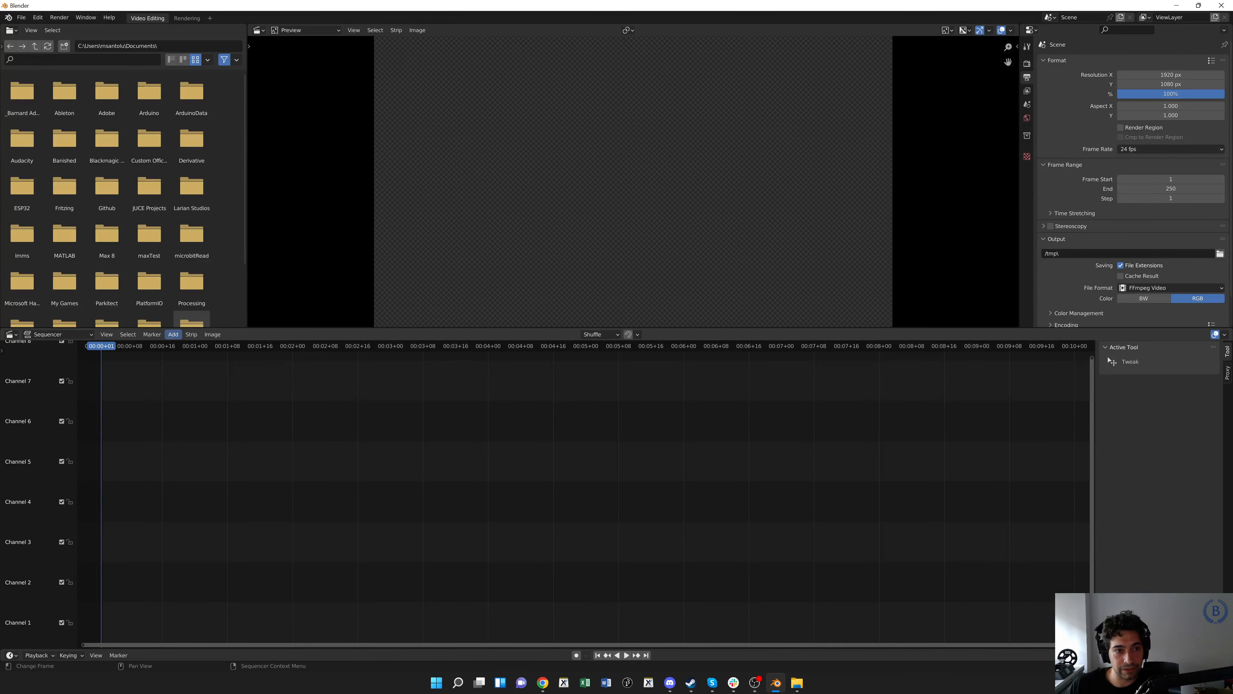
Begin adding an image strip and browse its file dialog to the Videos folder.
click(172, 334)
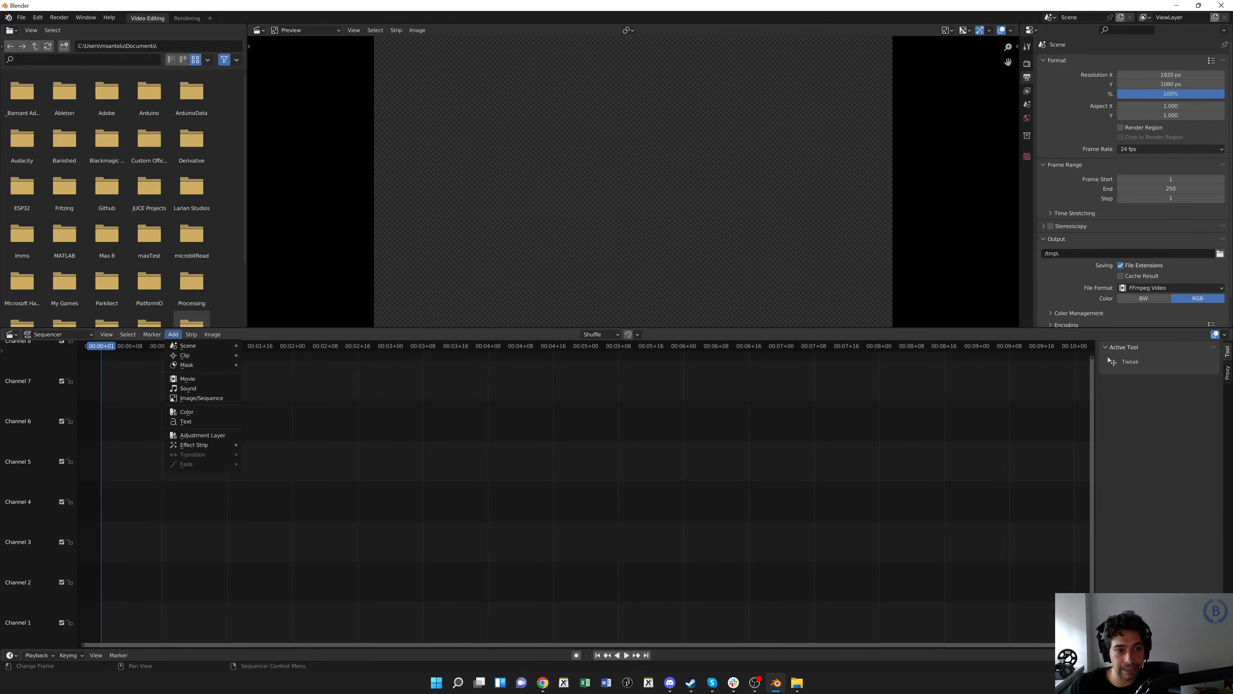
mouse_move(201, 397)
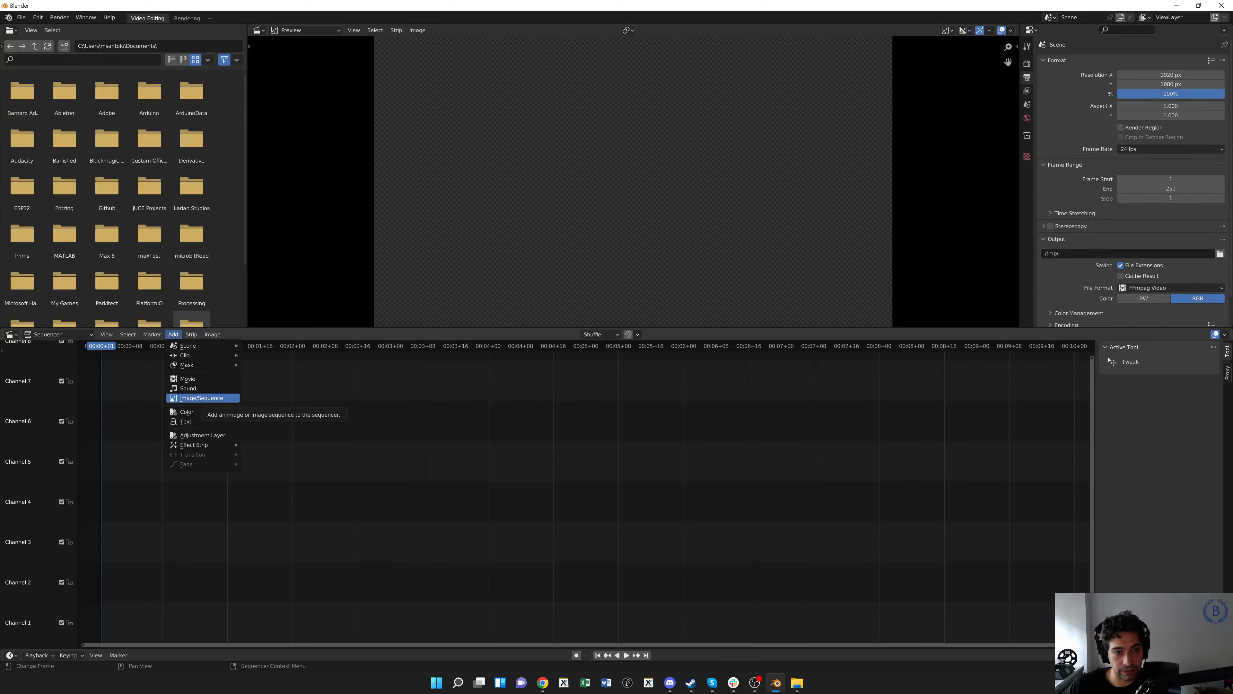
click(201, 397)
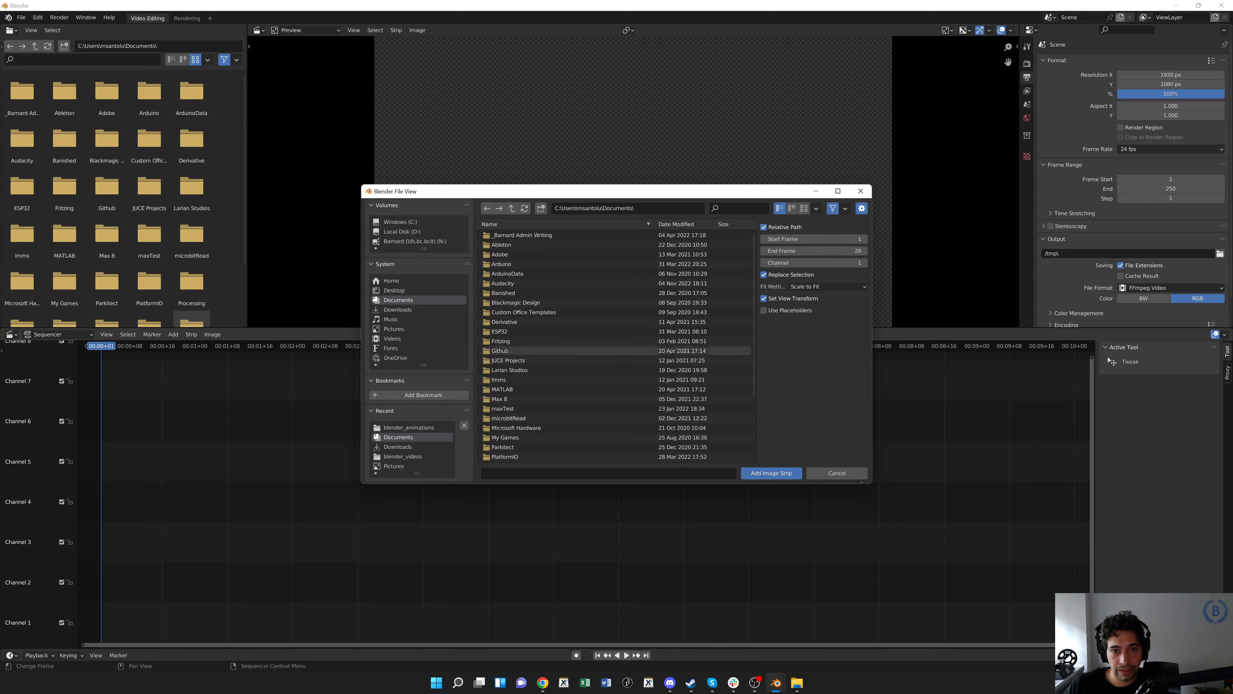
click(508, 360)
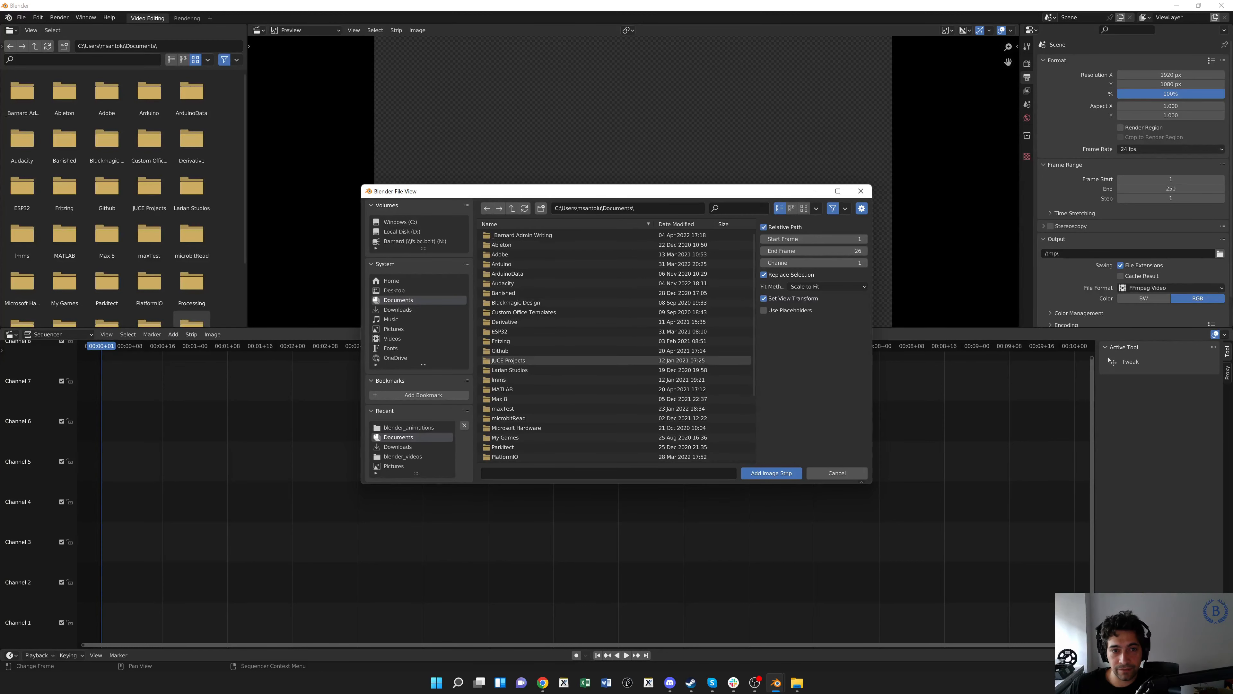
click(505, 438)
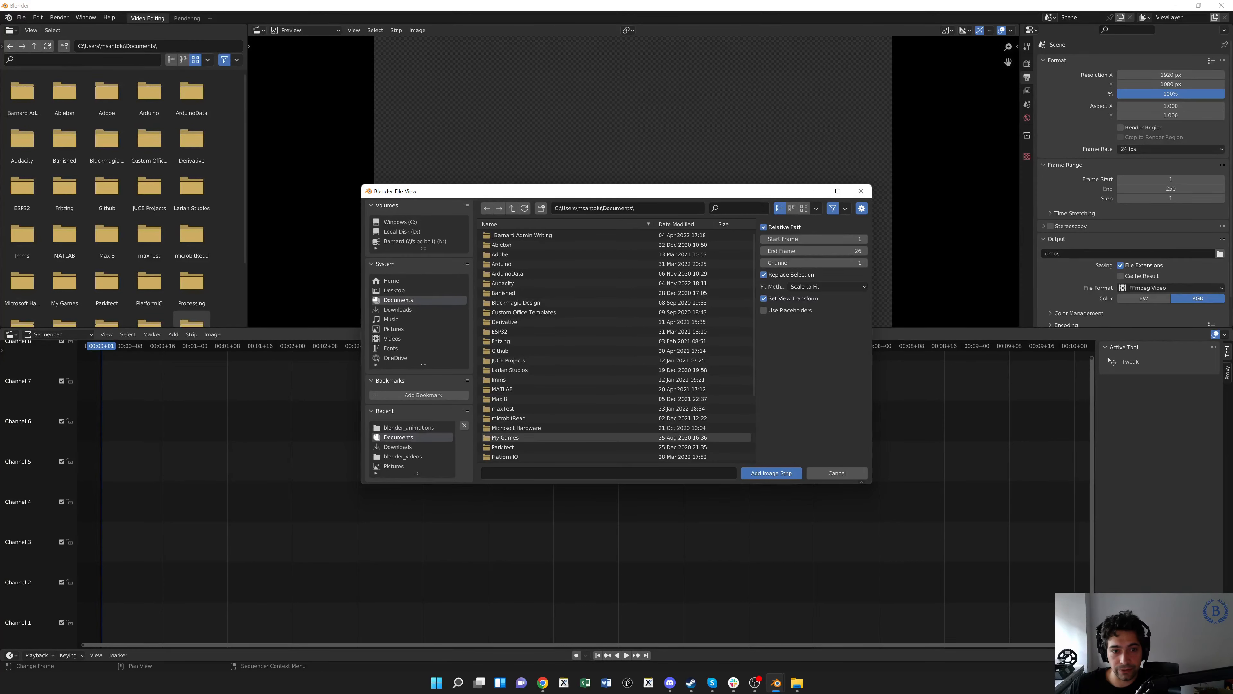
click(505, 321)
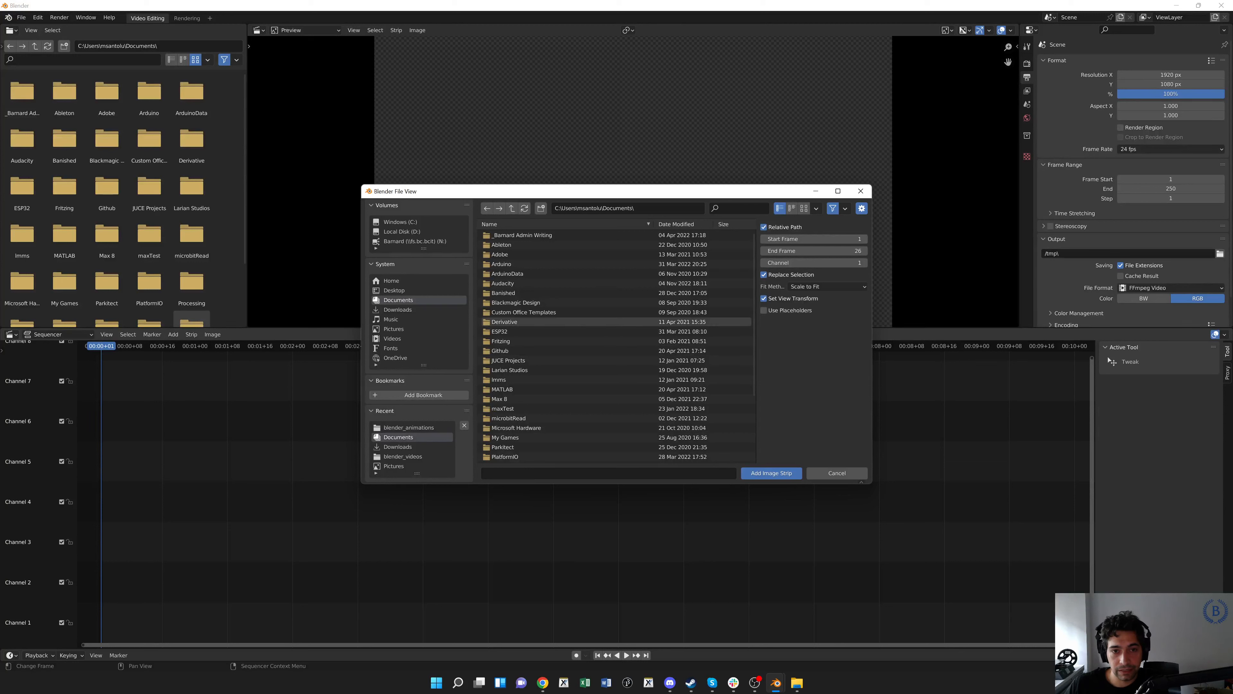
mouse_move(392, 338)
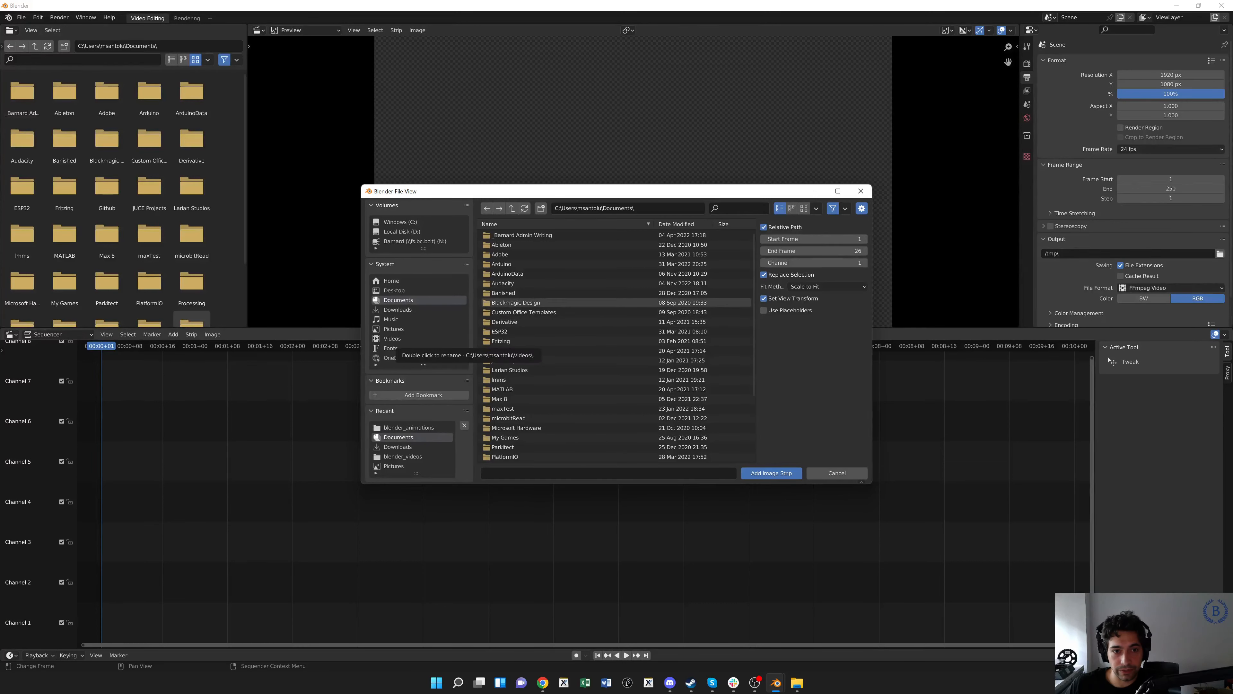
click(393, 339)
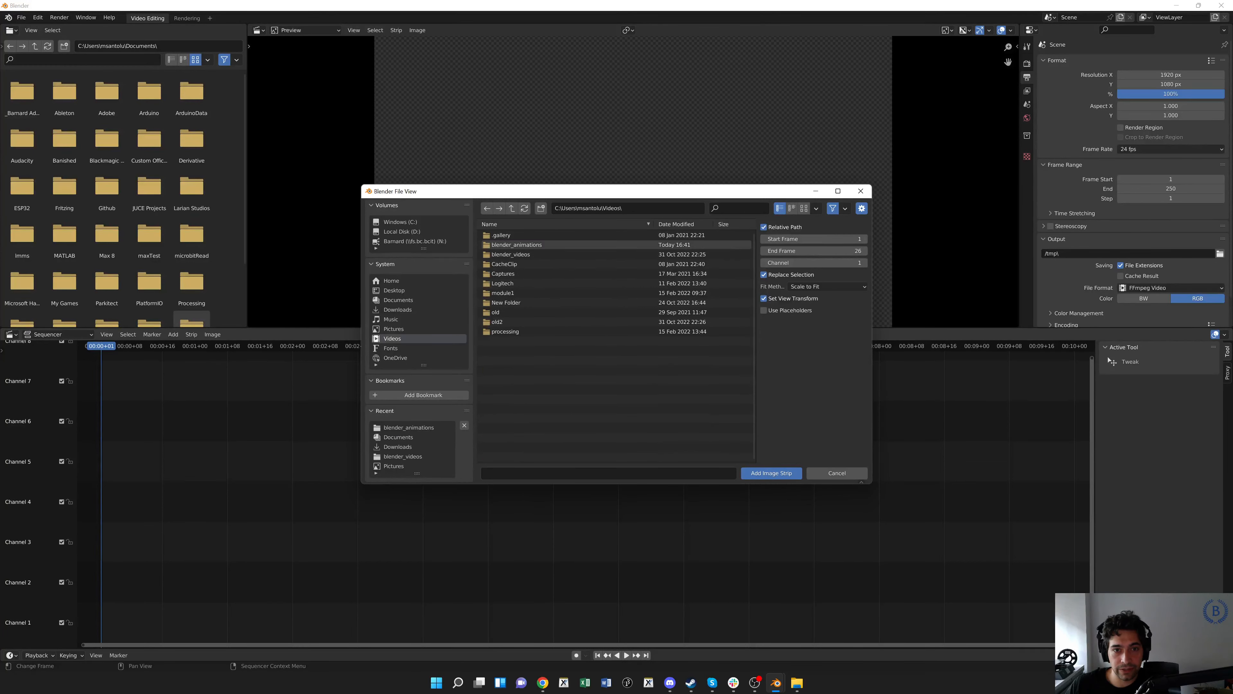
Enter blender_animations and select all sixty torus PNG frames.
double_click(517, 245)
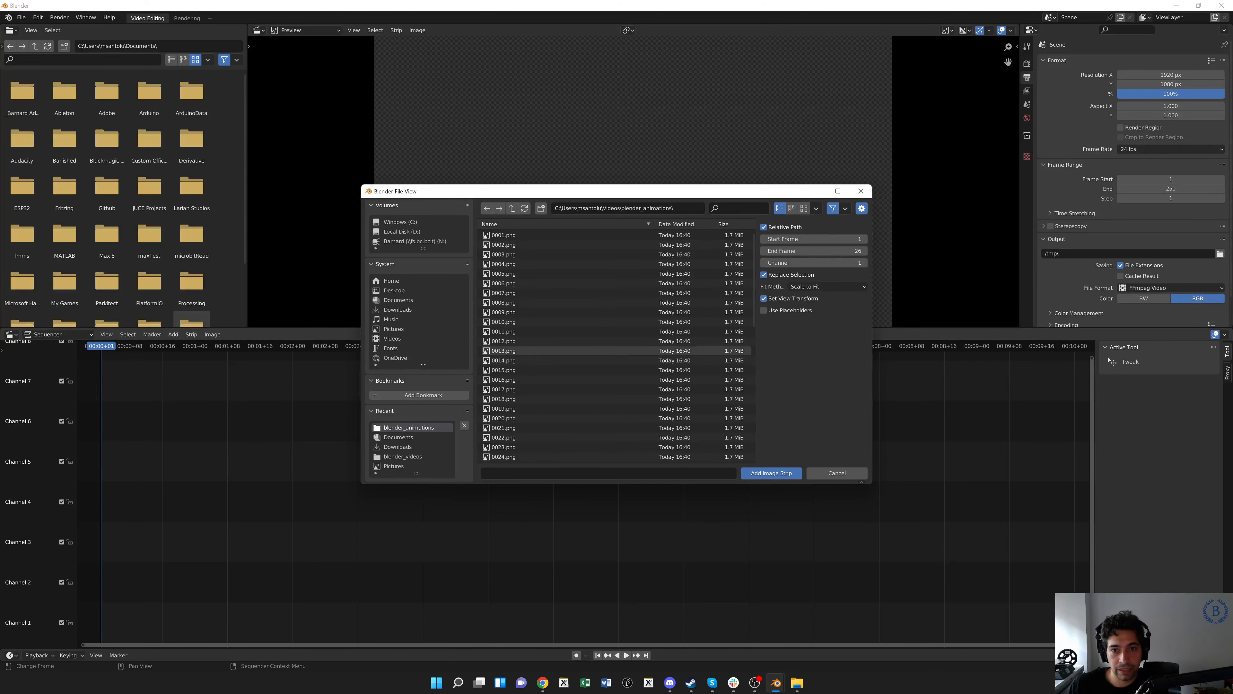
click(504, 322)
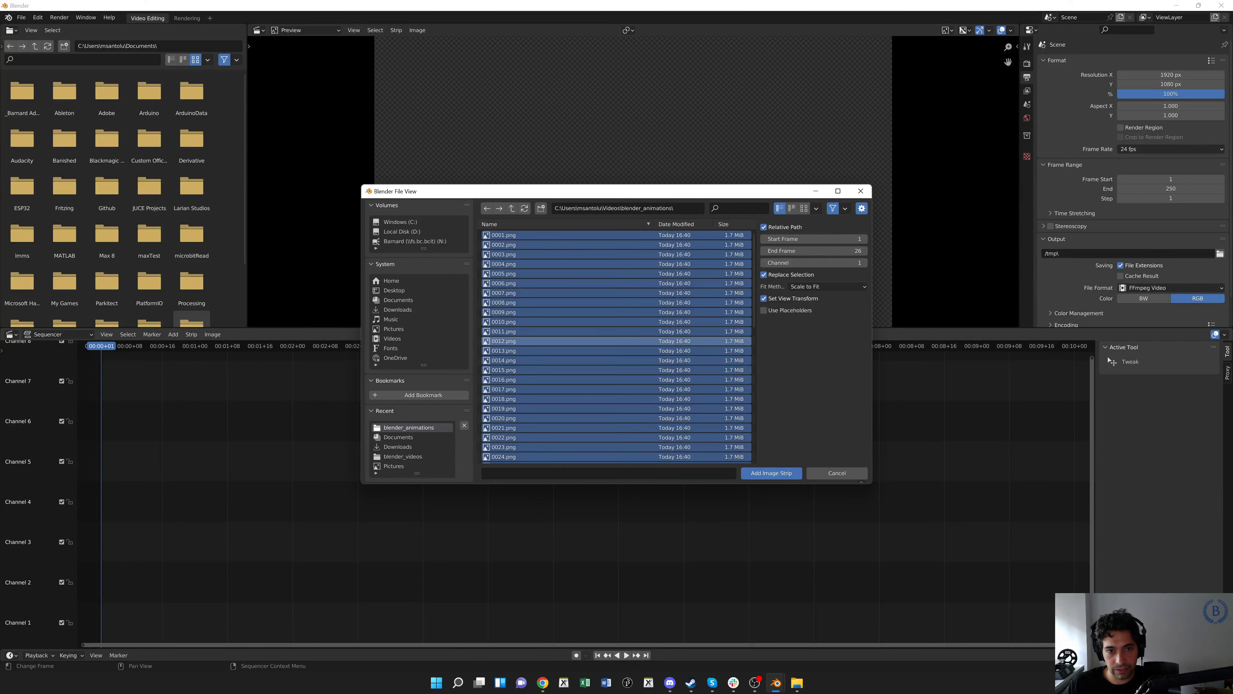
scroll(down, 3)
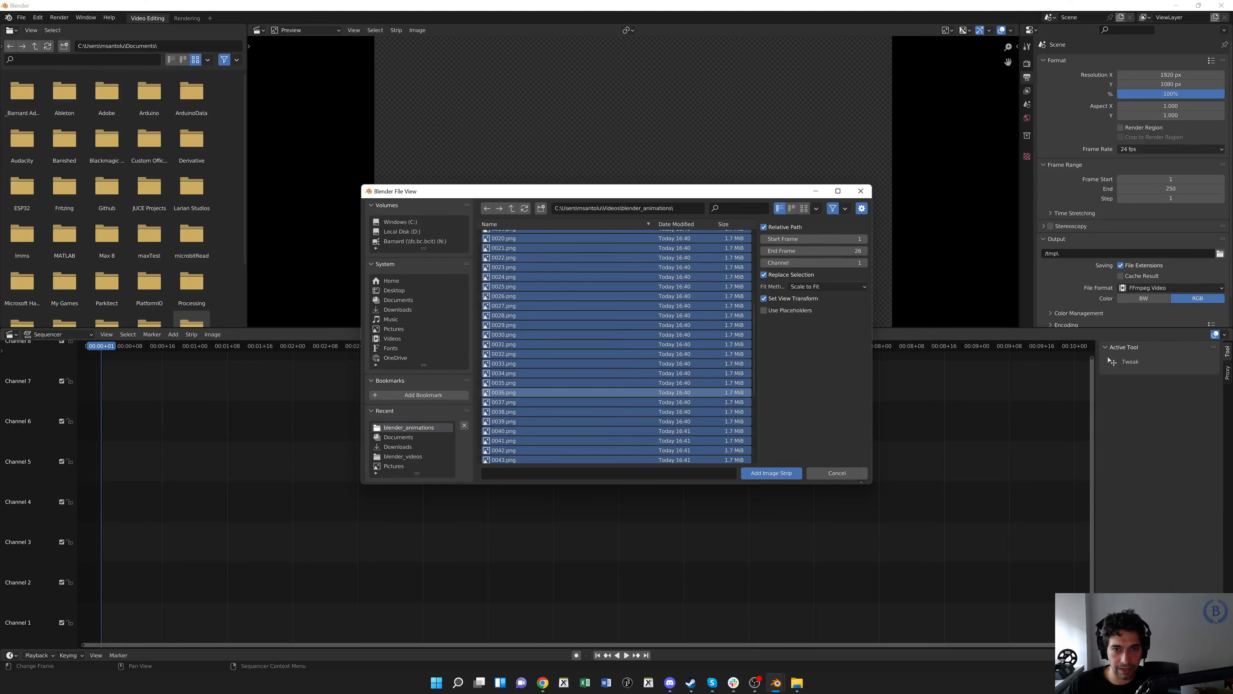
scroll(up, 3)
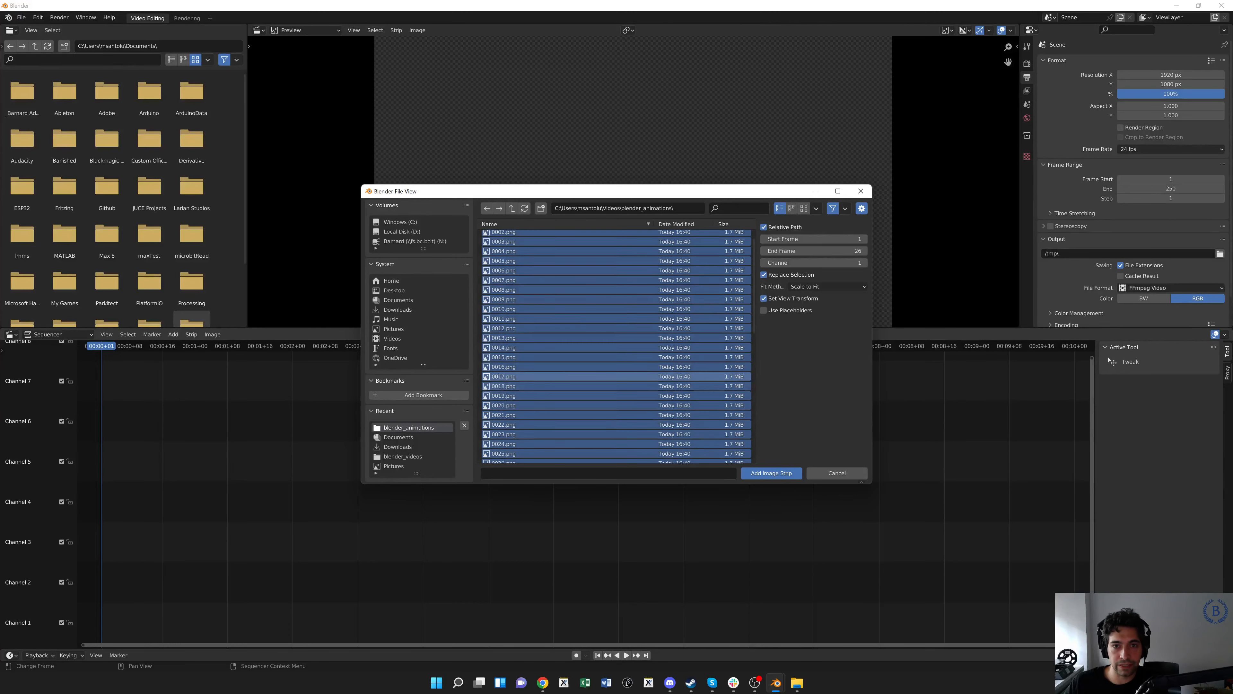
scroll(down, 3)
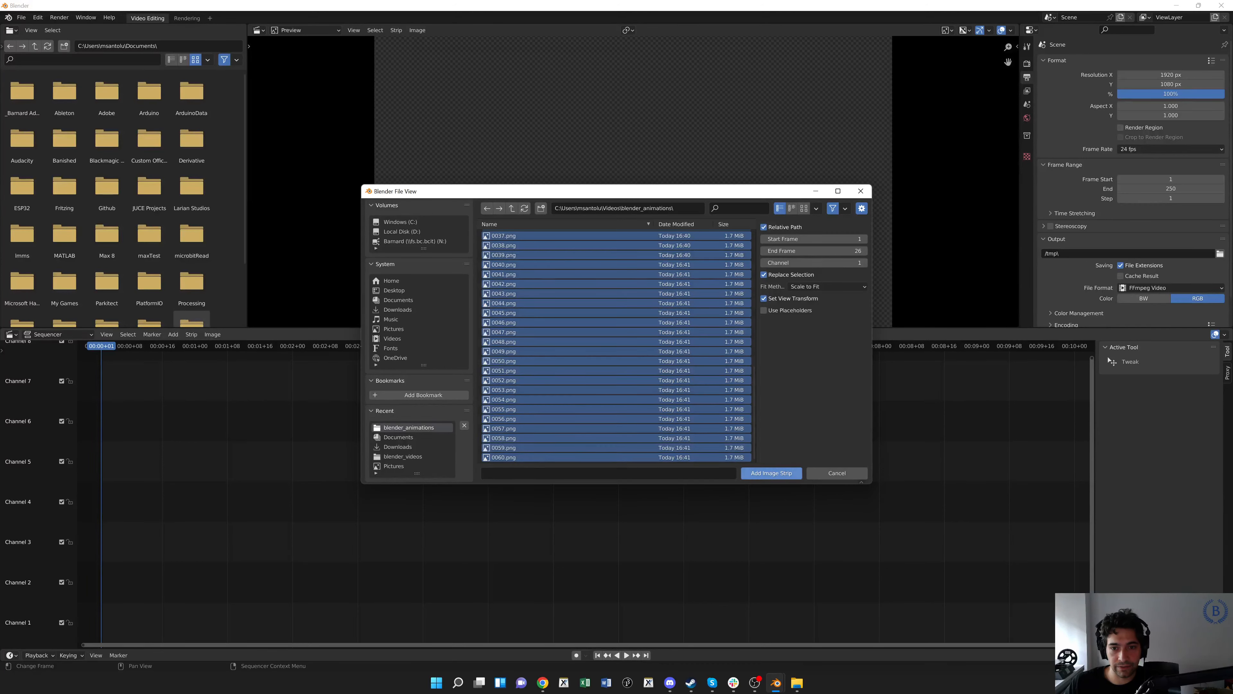
scroll(up, 3)
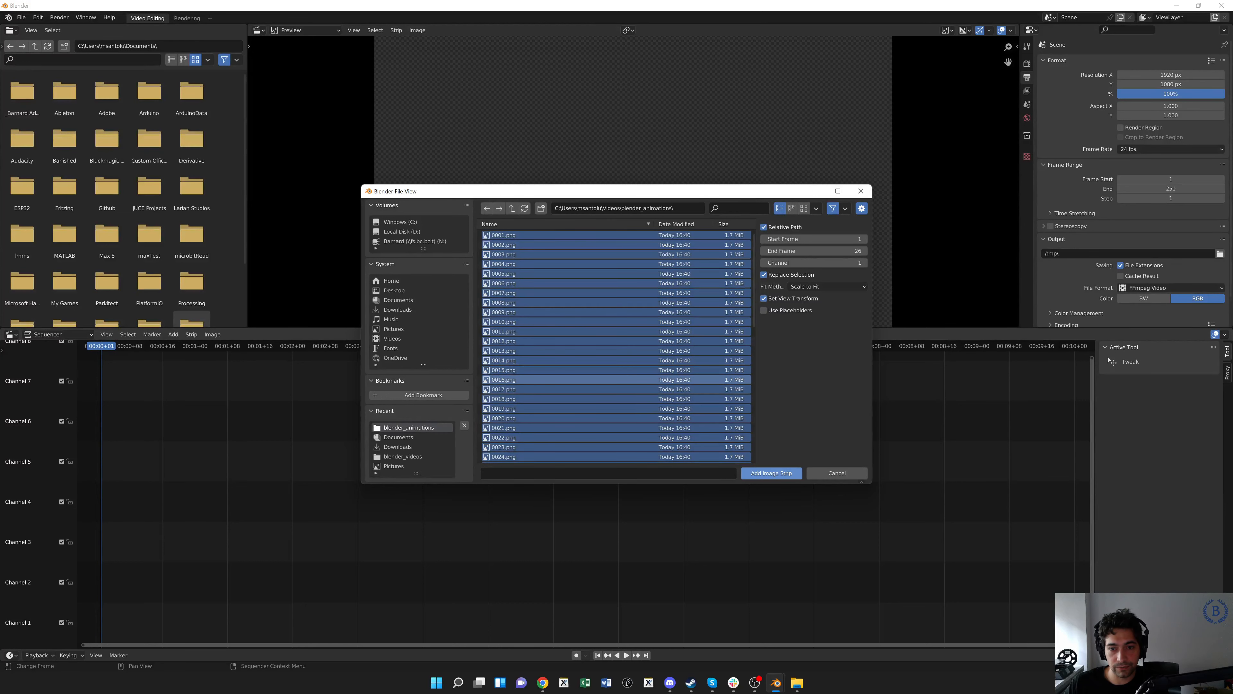
Add the 60 PNG frames as an image strip on channel 1, scene ending at frame 60.
click(771, 473)
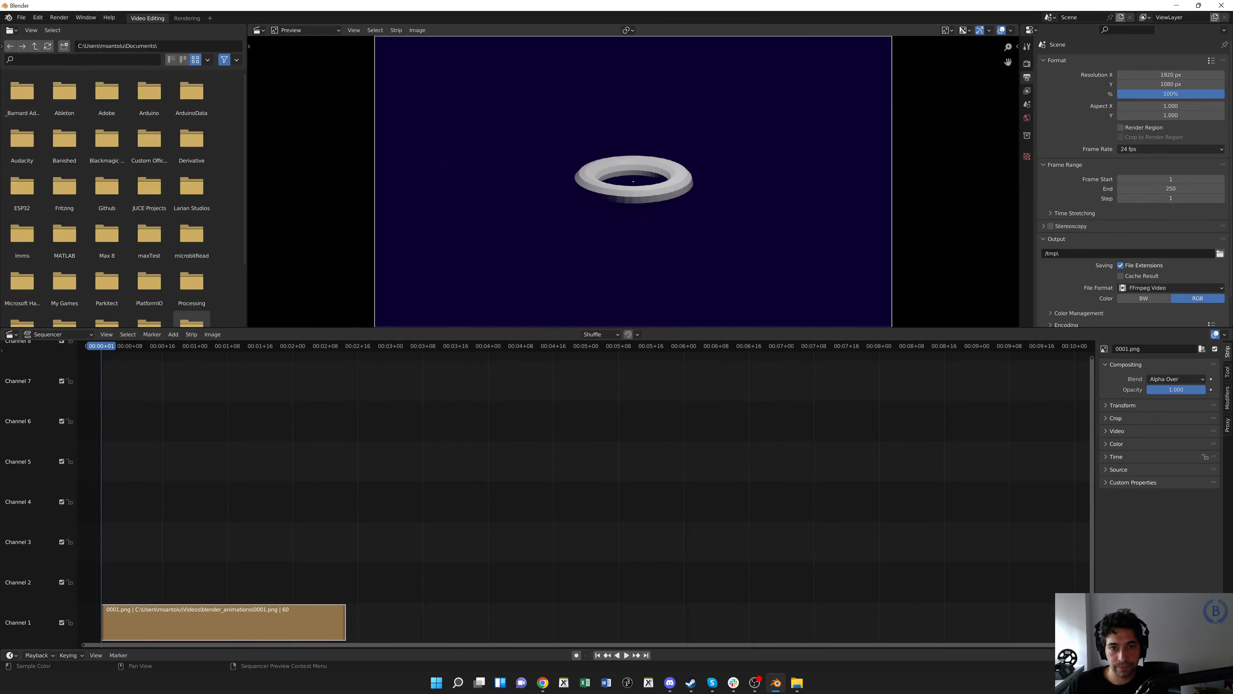
click(620, 655)
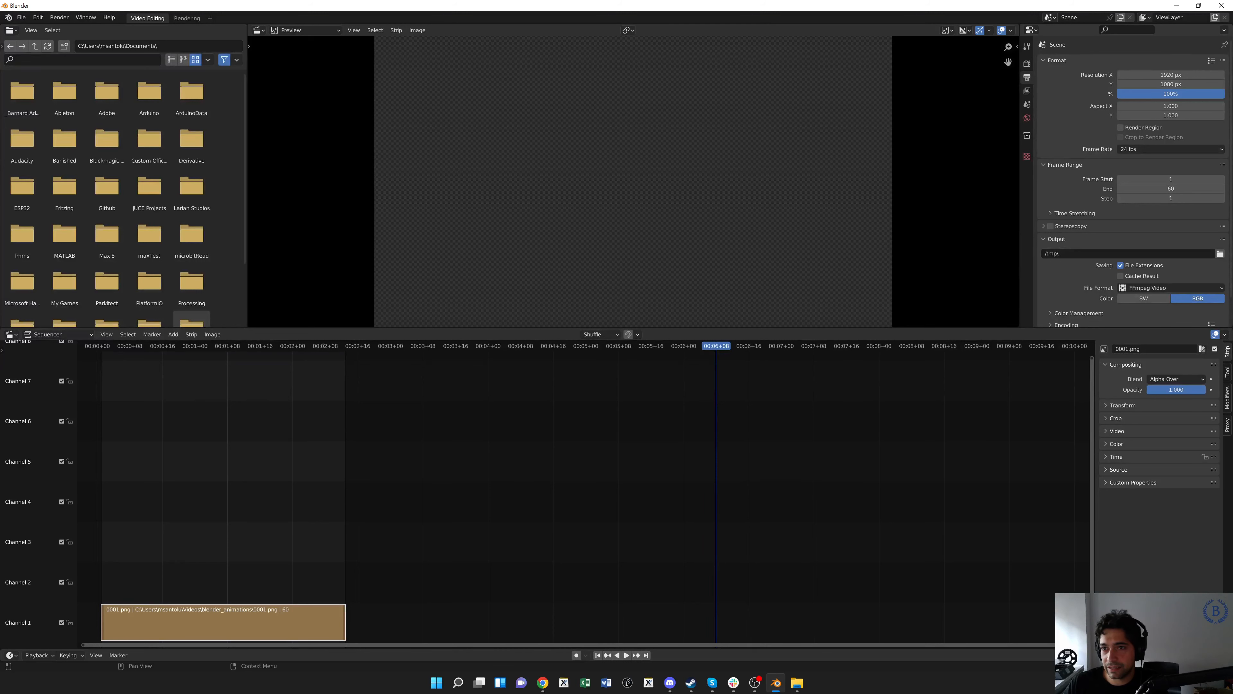
Set the scene frame rate to 60 fps and preview the rotating torus strip.
click(1170, 148)
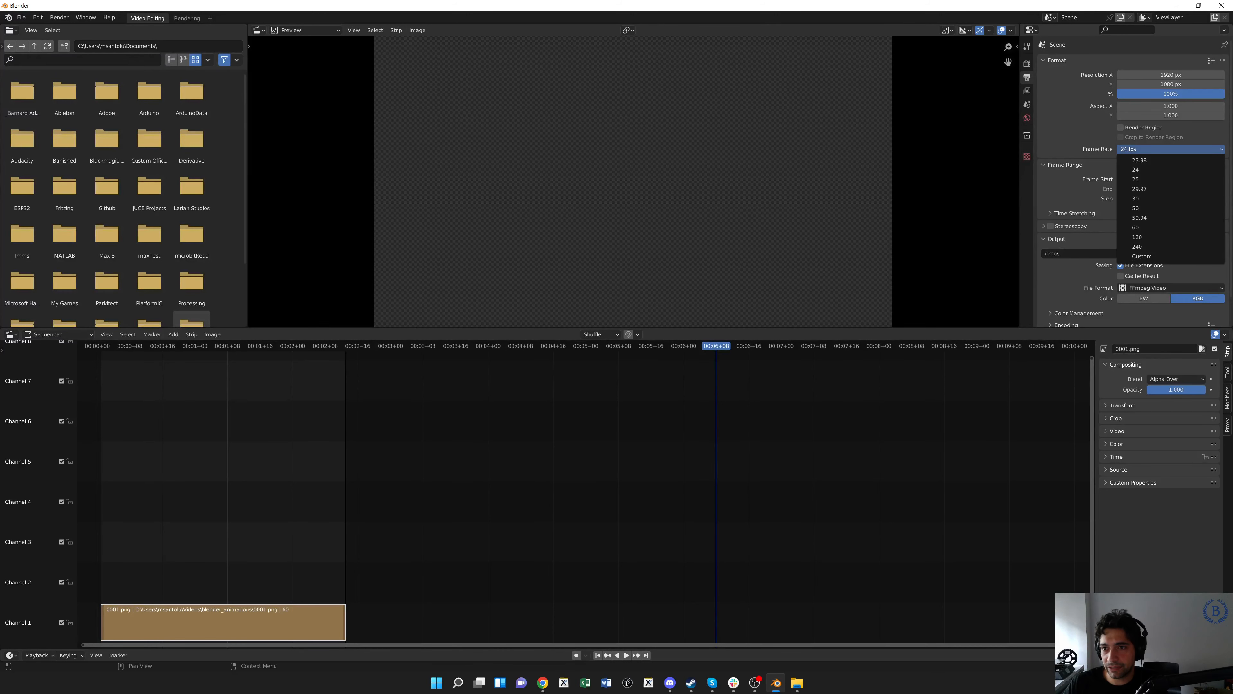
mouse_move(1136, 227)
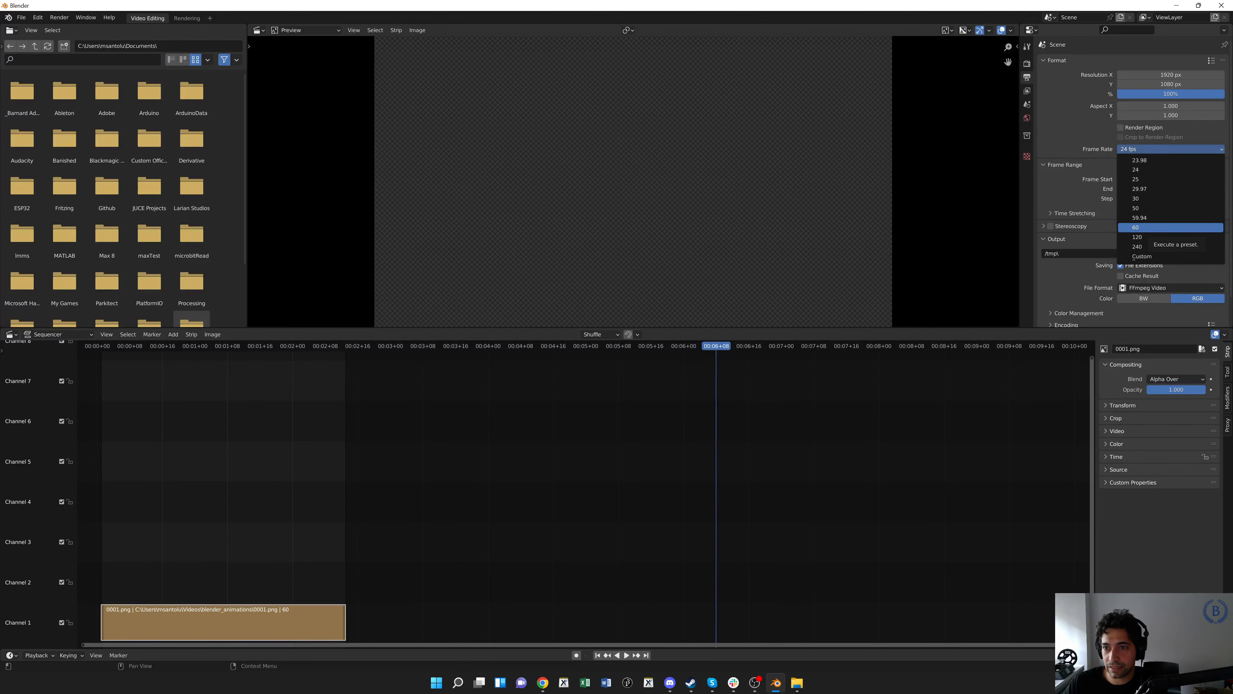
click(1135, 226)
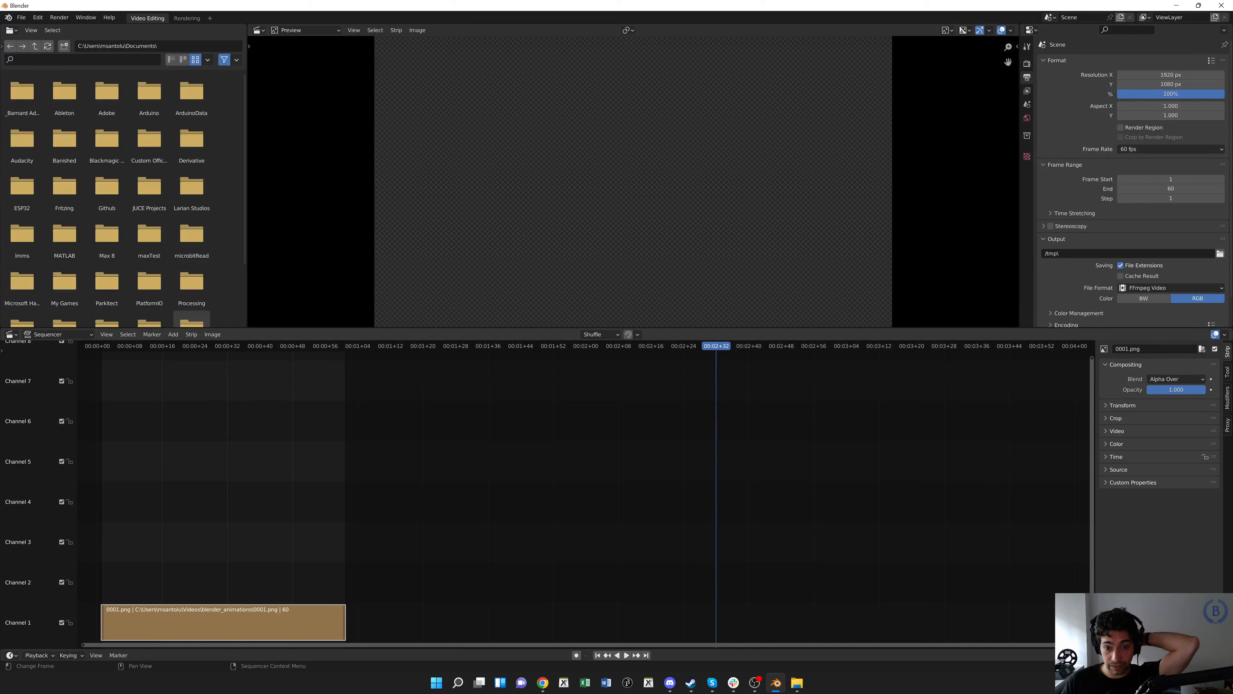
click(625, 654)
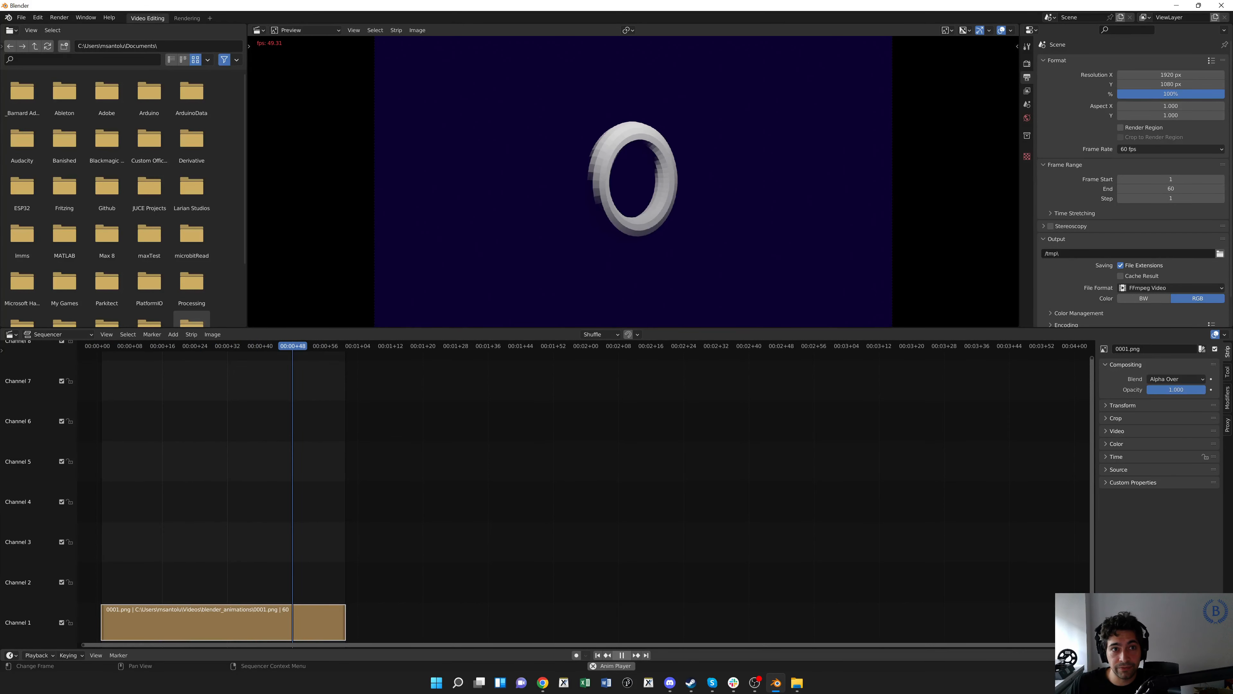
click(175, 346)
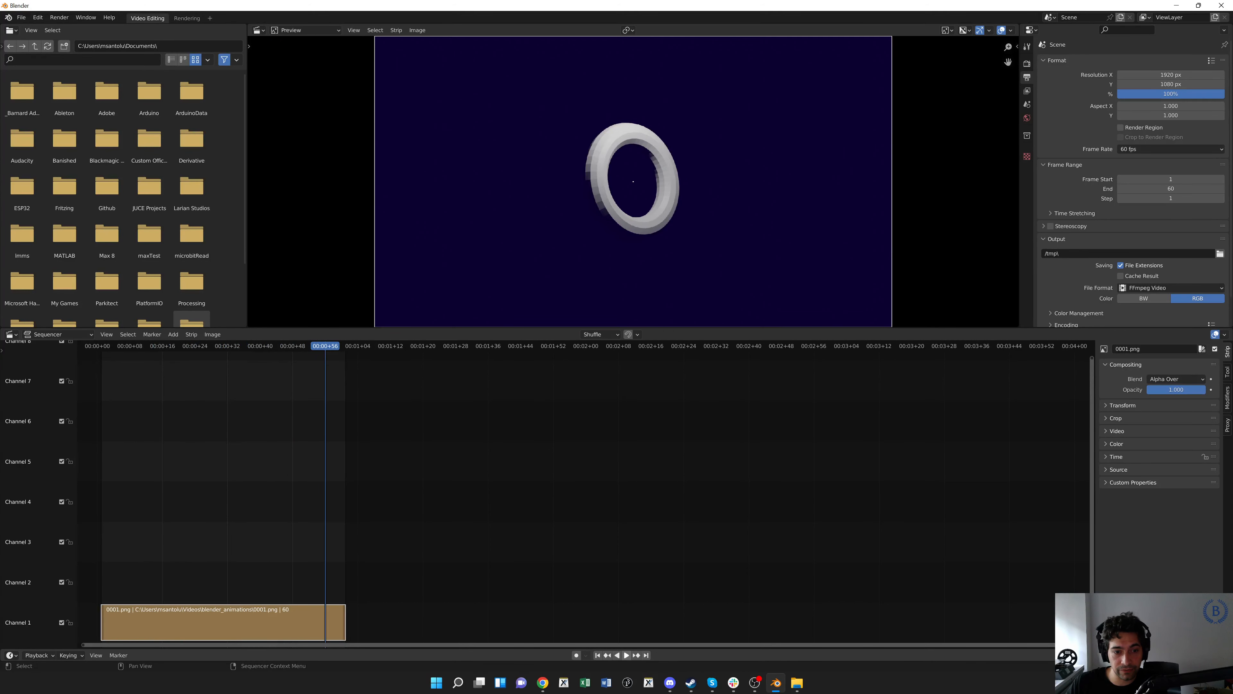
Bring up the render actions for the 60 fps torus strip.
click(59, 17)
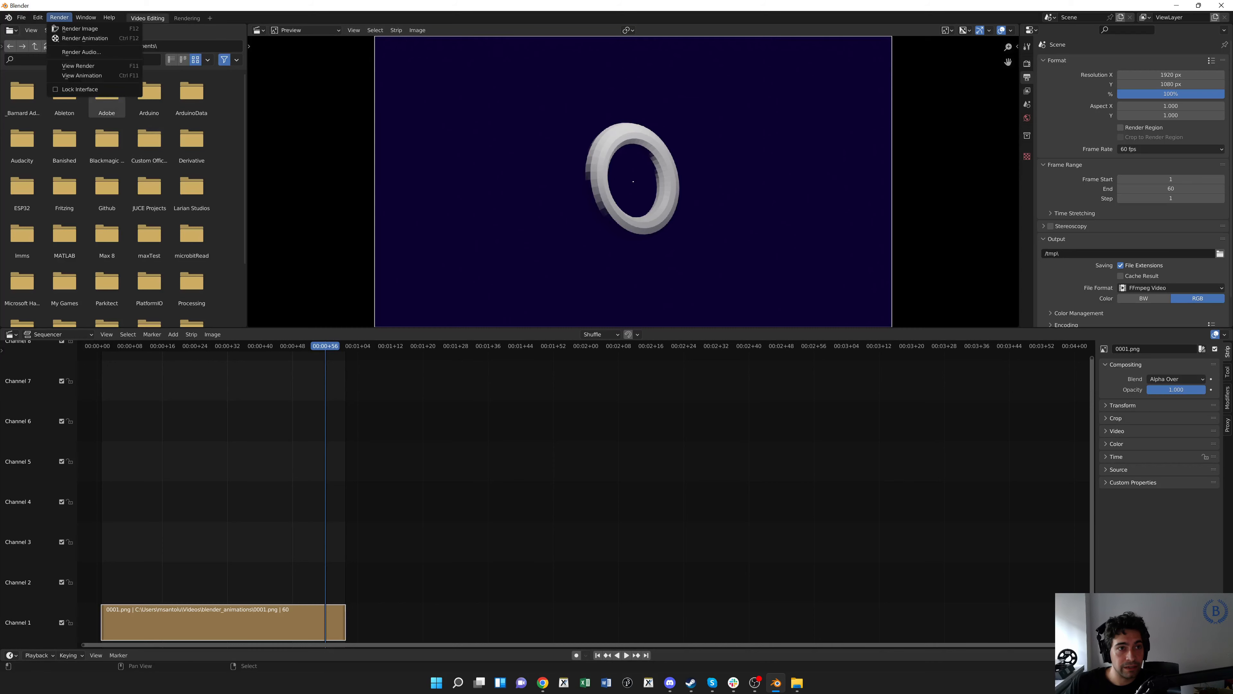
mouse_move(80, 28)
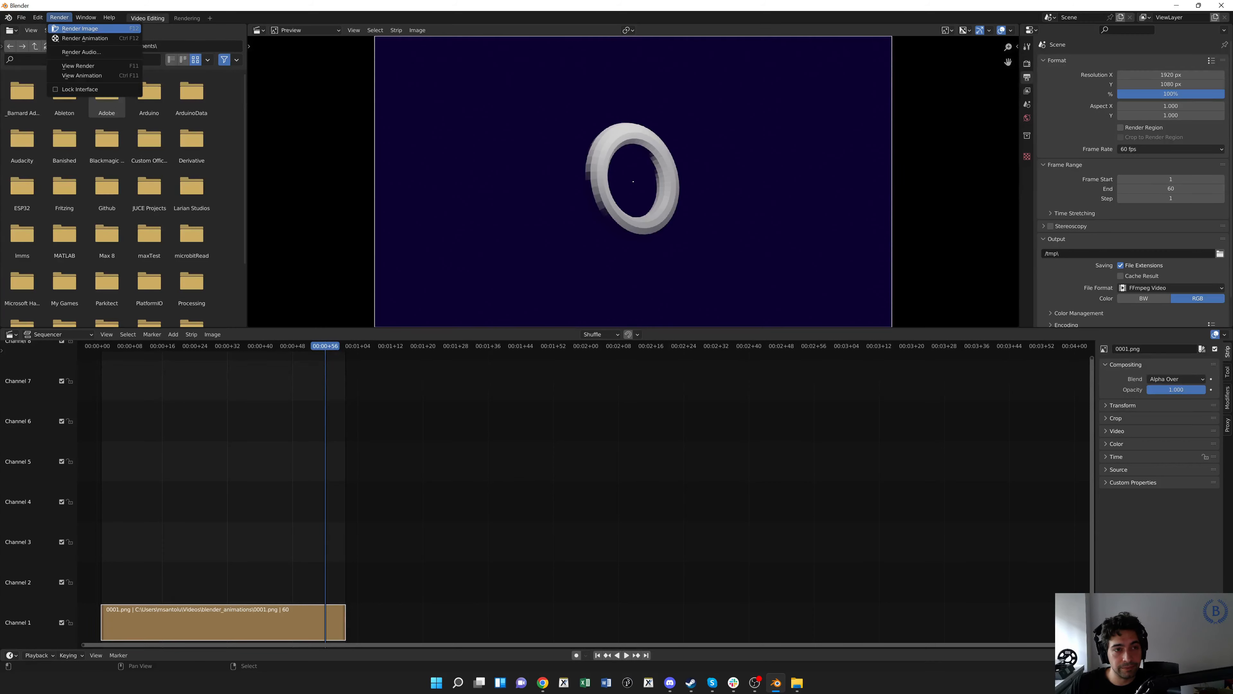
mouse_move(85, 38)
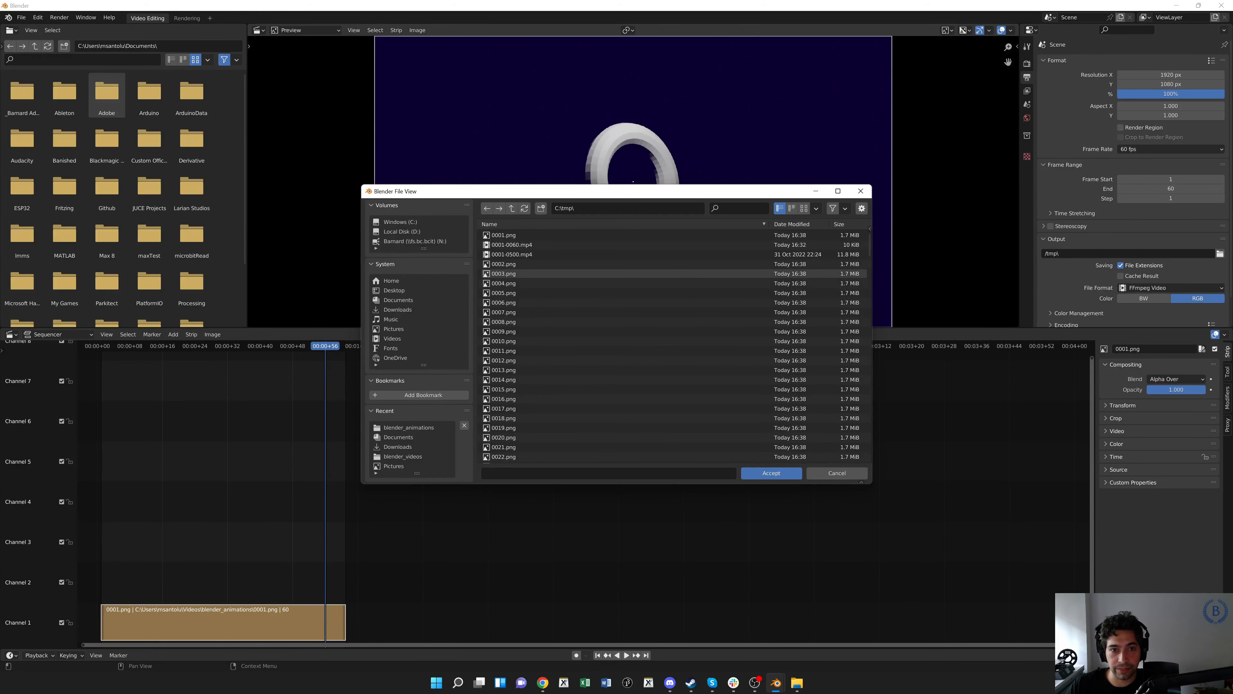
Set the render output location to the Videos folder and accept it.
click(504, 340)
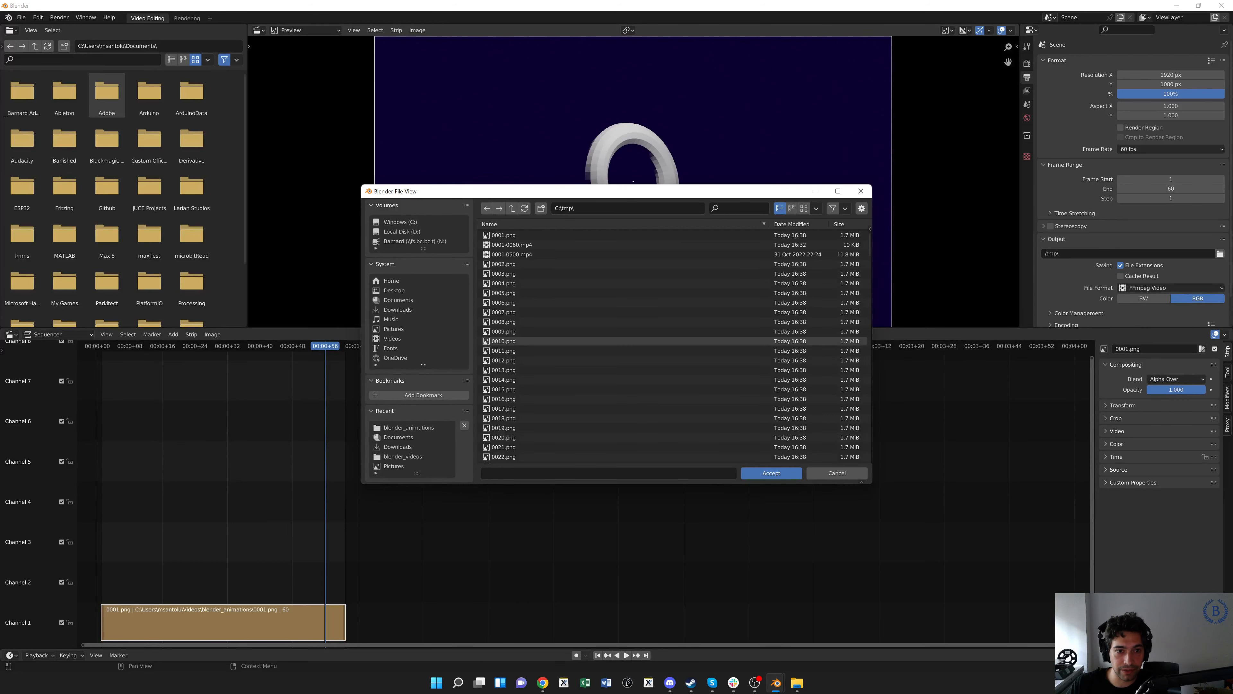
click(392, 338)
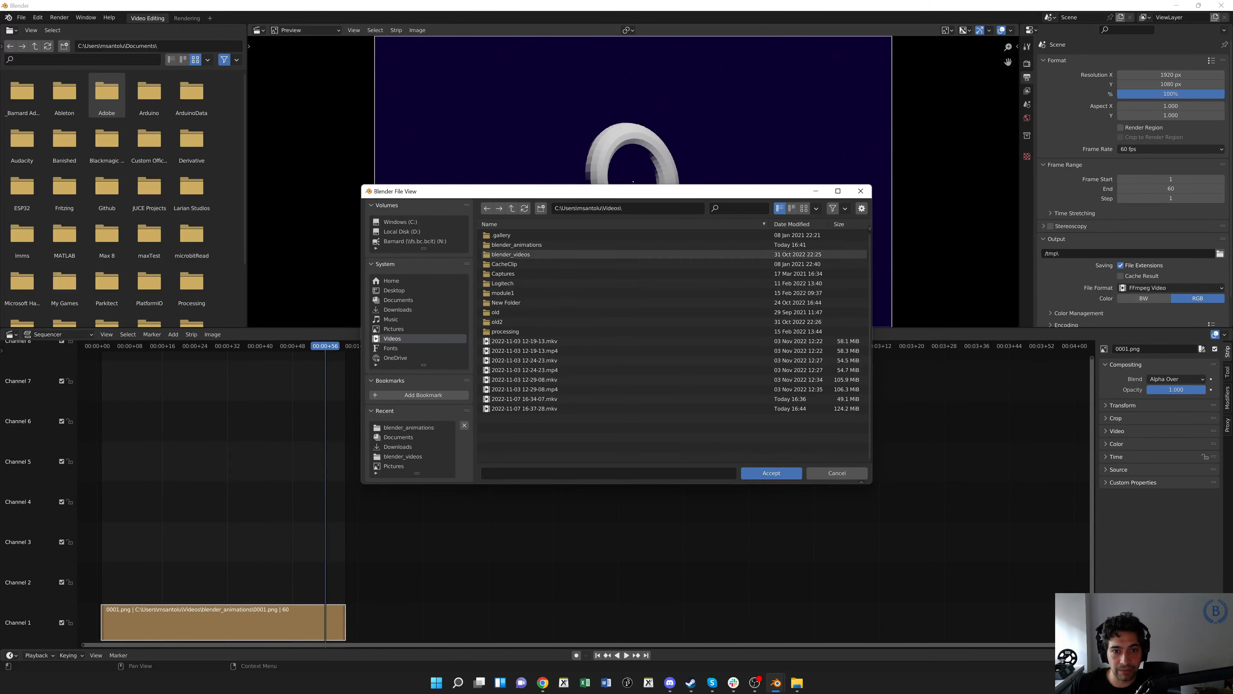
click(771, 472)
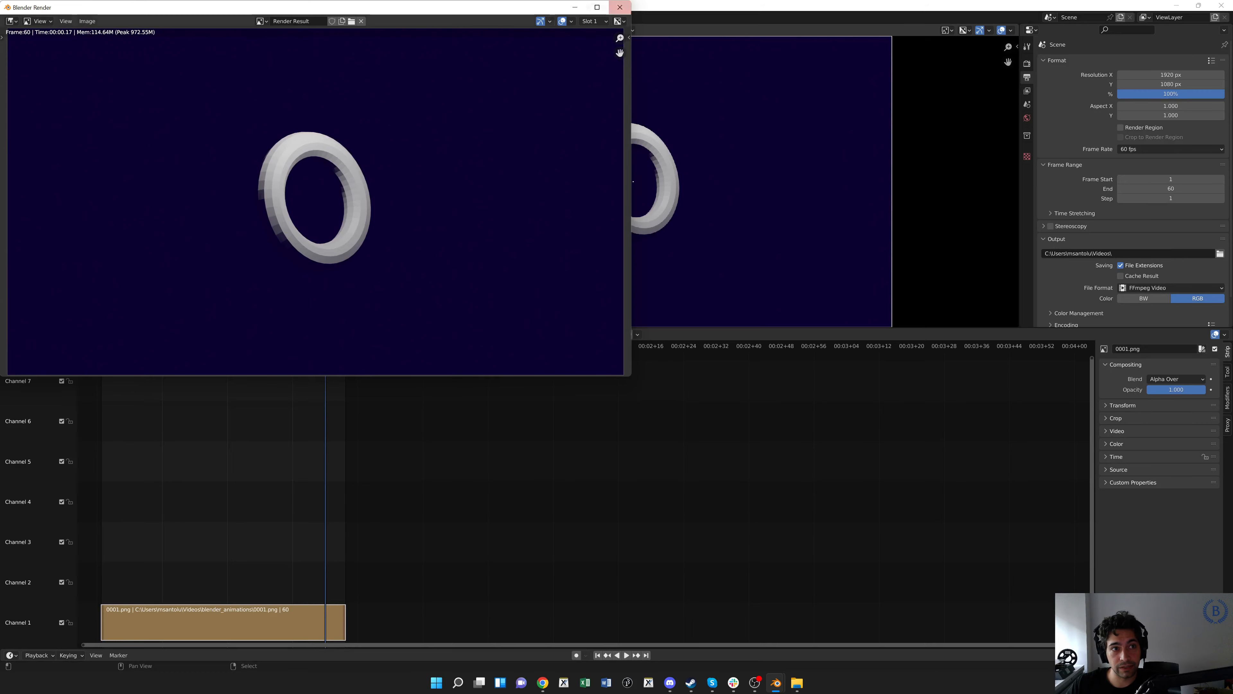
mouse_move(602, 21)
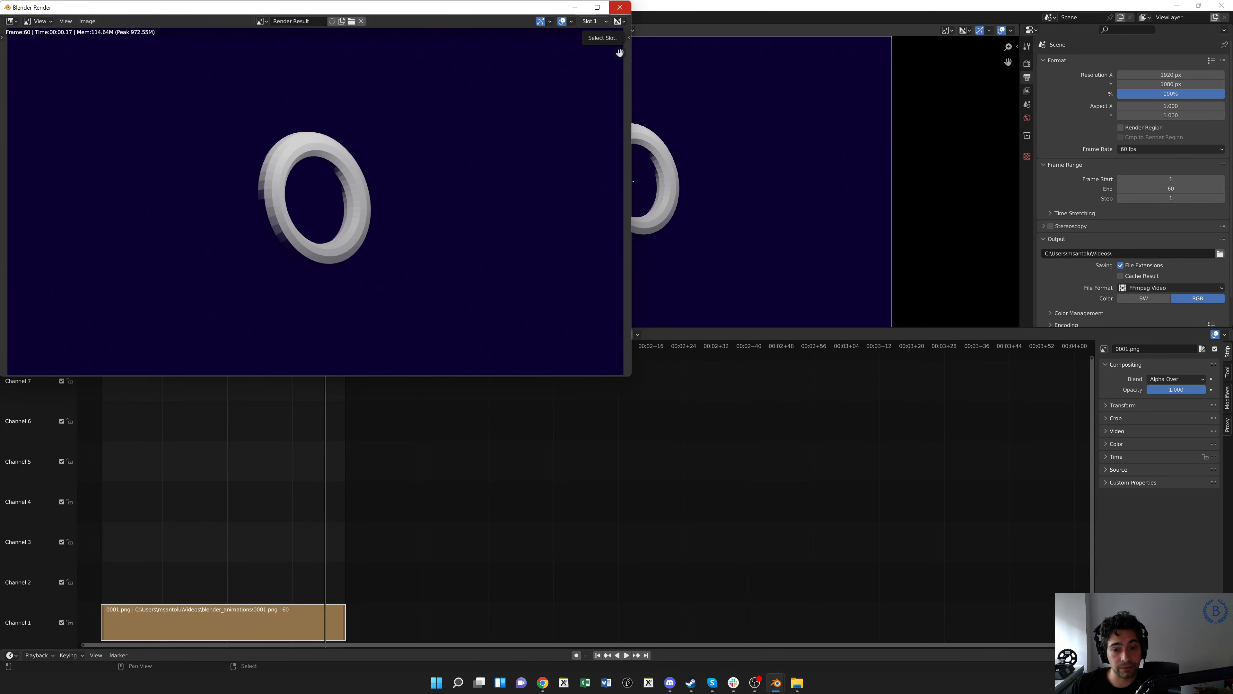
Render the 60-frame torus animation and locate 0001-0060.mp4 in the Videos folder.
click(619, 7)
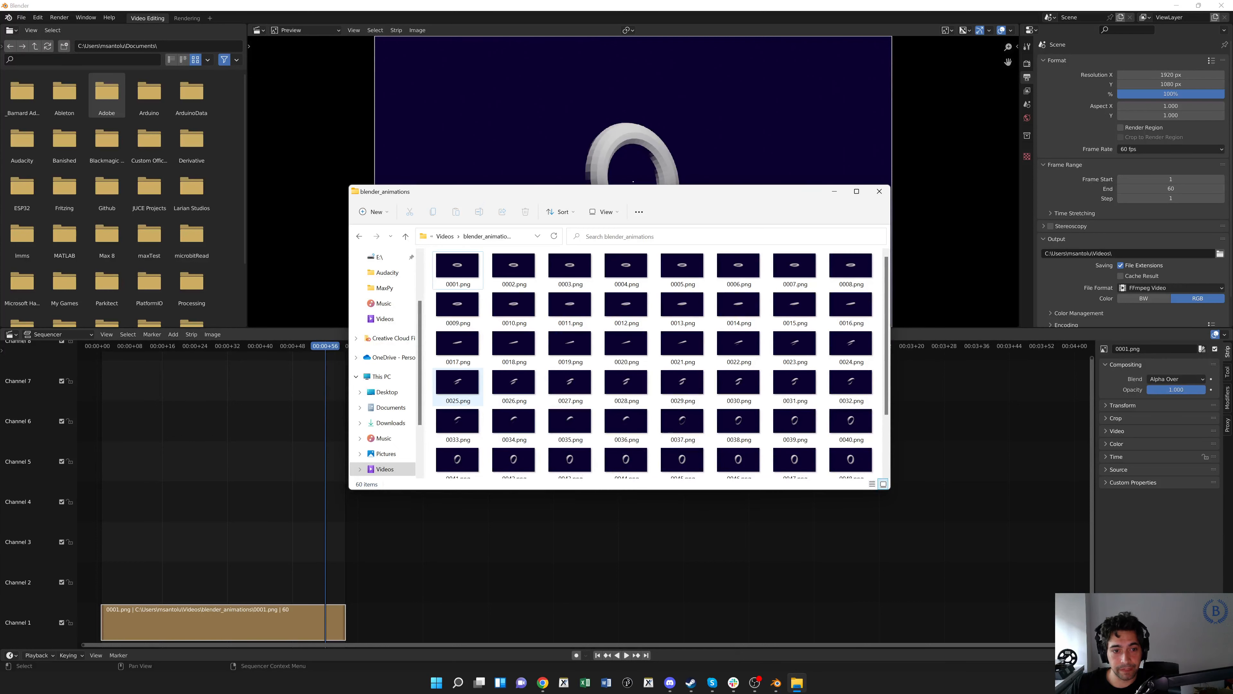
click(404, 236)
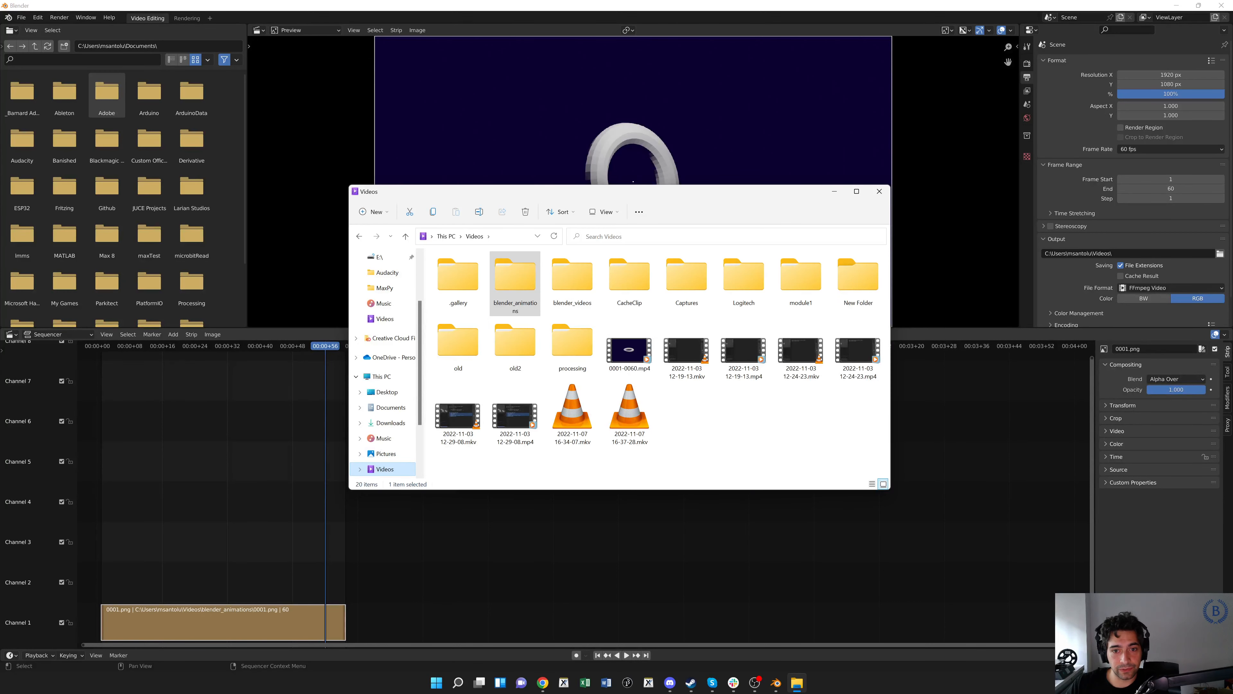
click(628, 350)
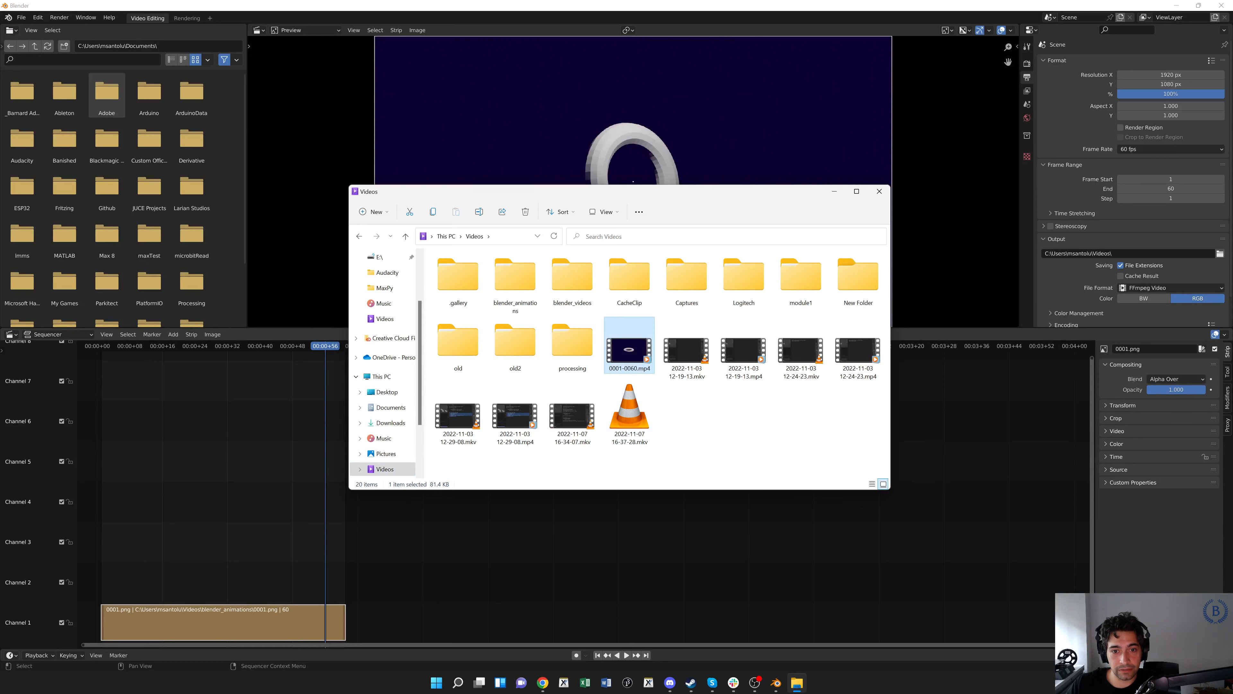